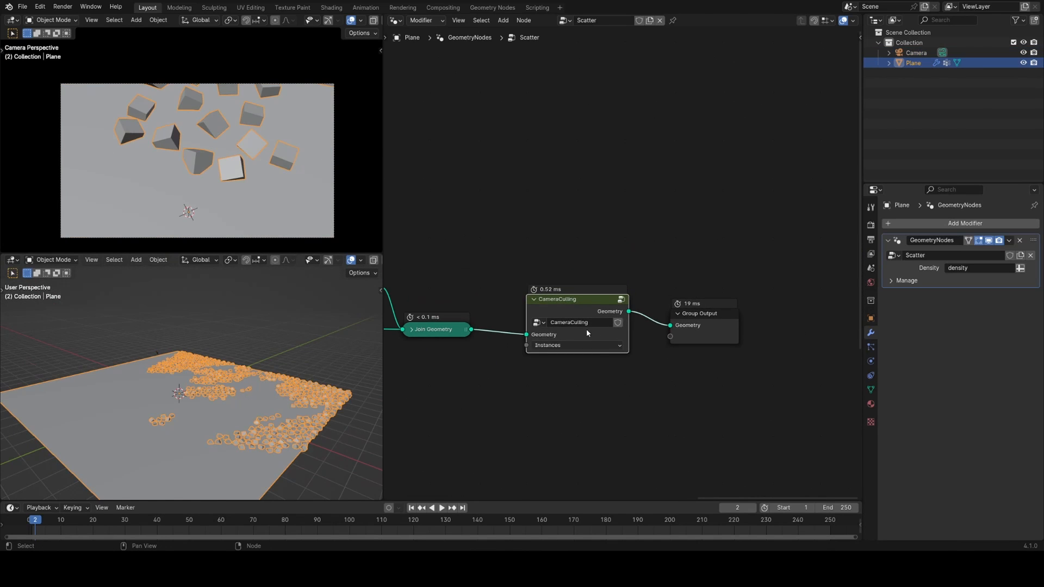
Show the starting geometry nodes tree scattering cube instances on the plane
click(576, 345)
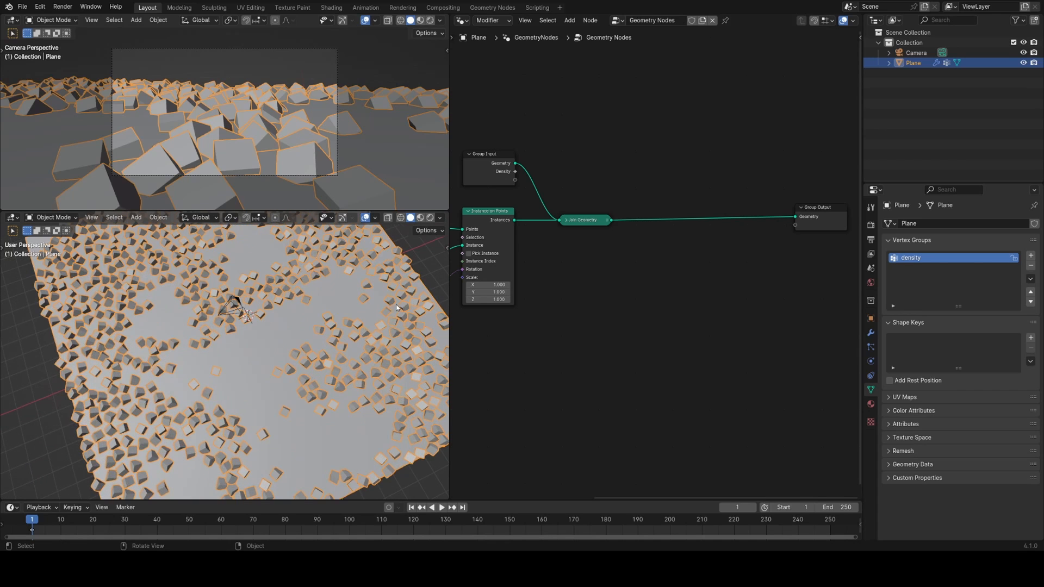
Add an Active Camera node to the tree via the 'ac' search
text(ac)
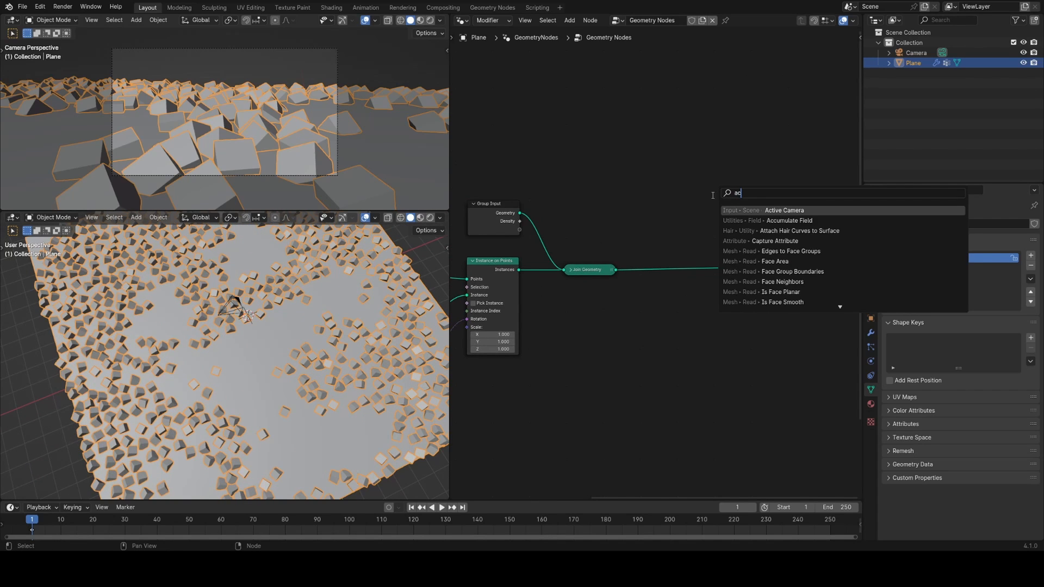
click(783, 210)
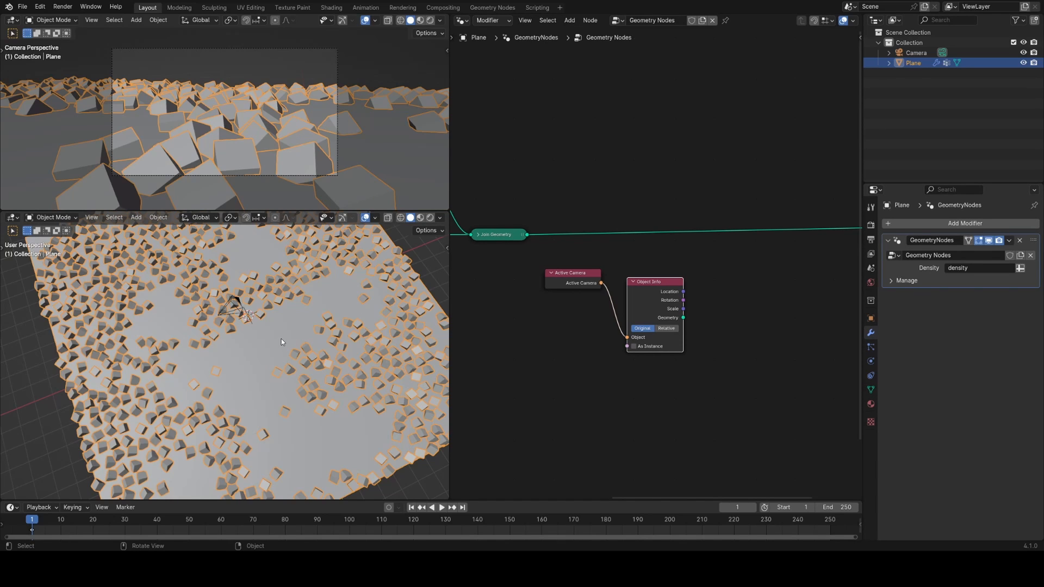
mouse_move(515, 308)
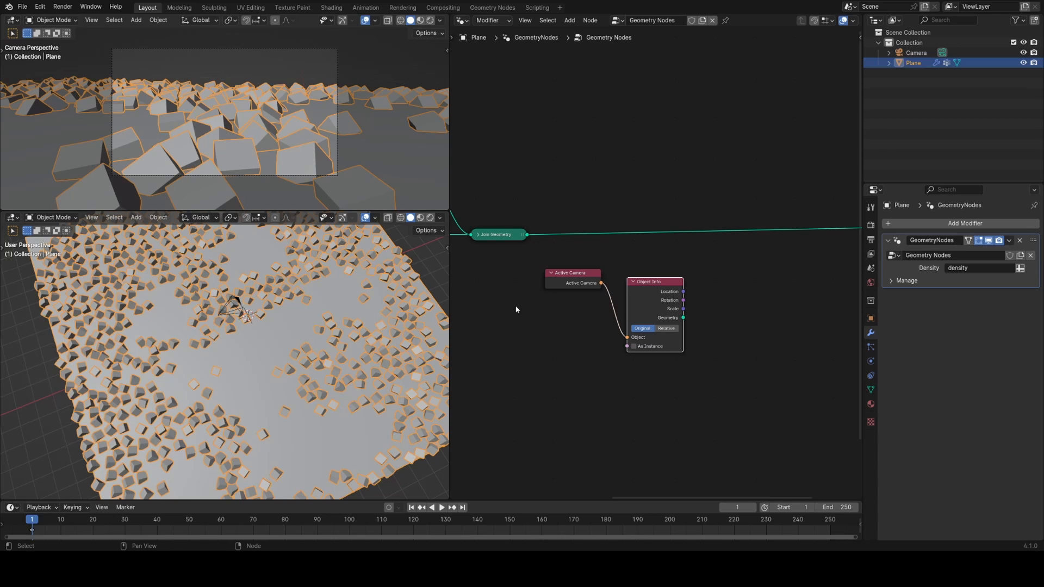
drag(653, 281, 641, 275)
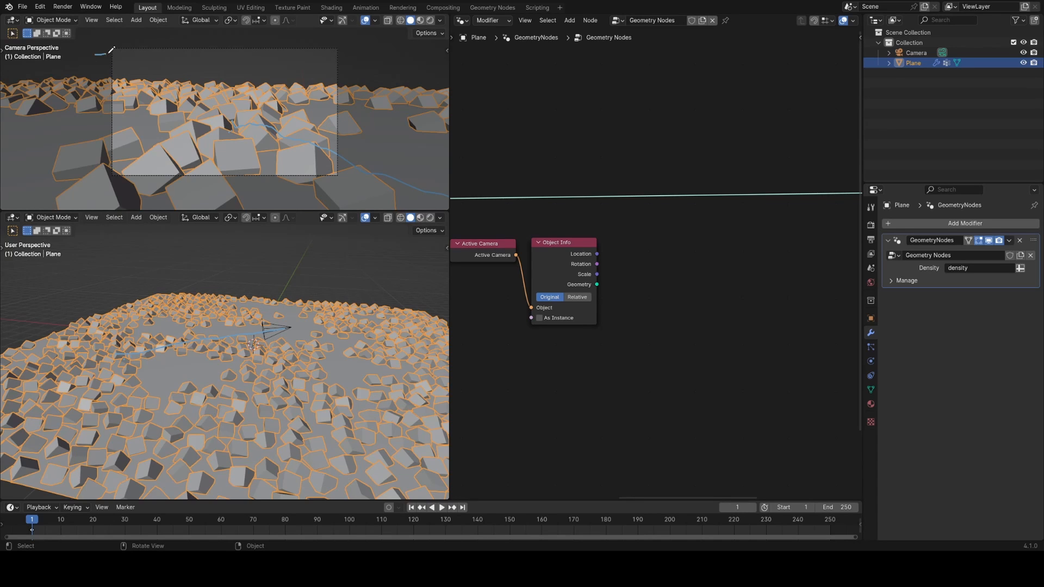
mouse_move(91, 118)
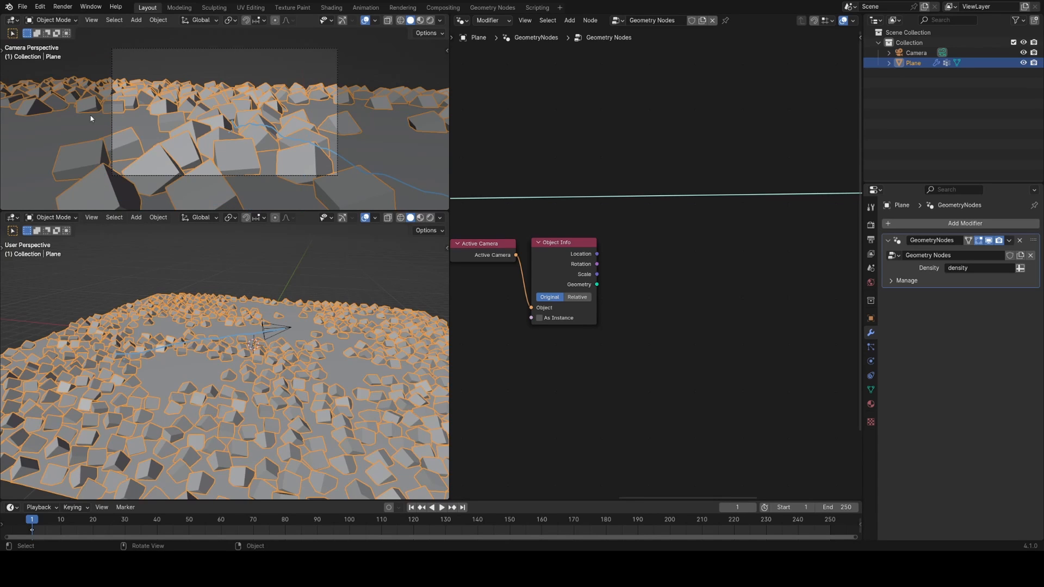
mouse_move(151, 198)
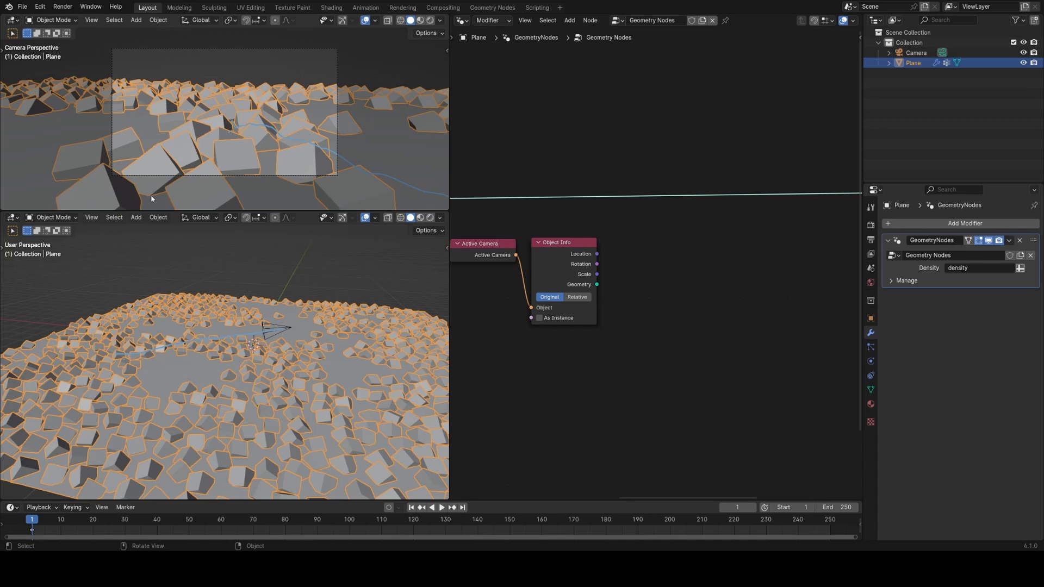
mouse_move(119, 324)
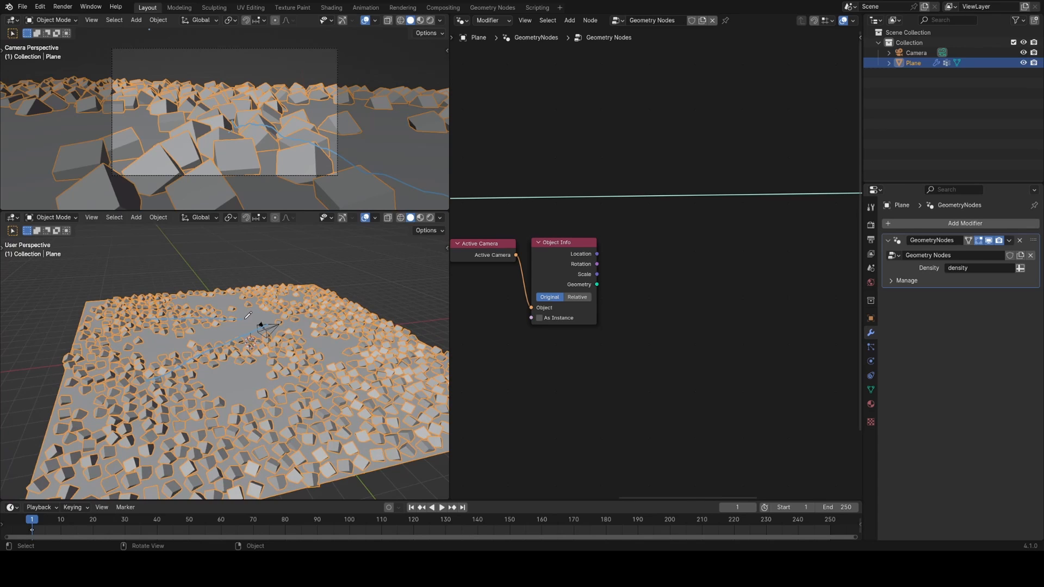
mouse_move(254, 145)
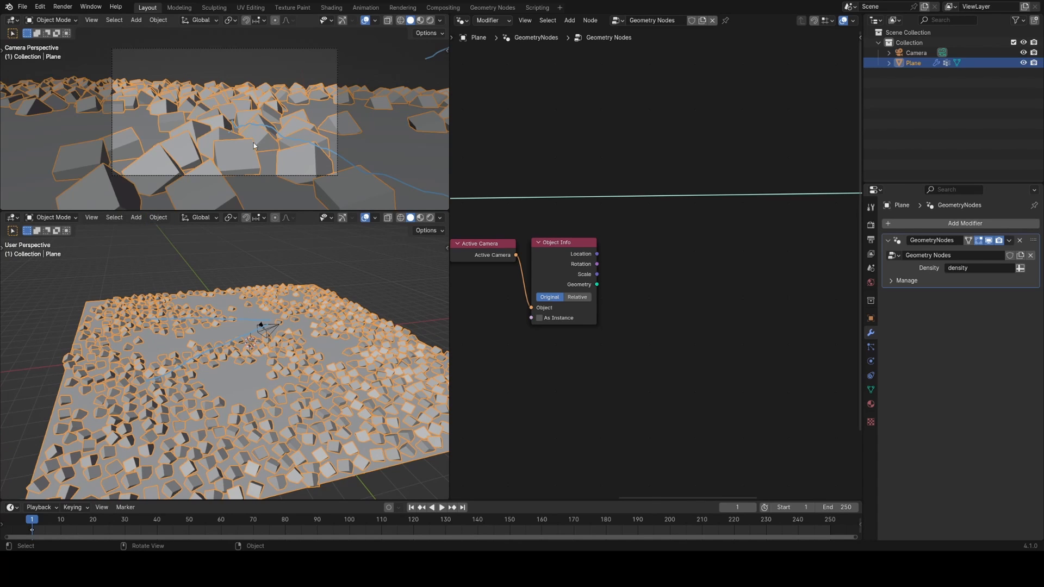
mouse_move(200, 332)
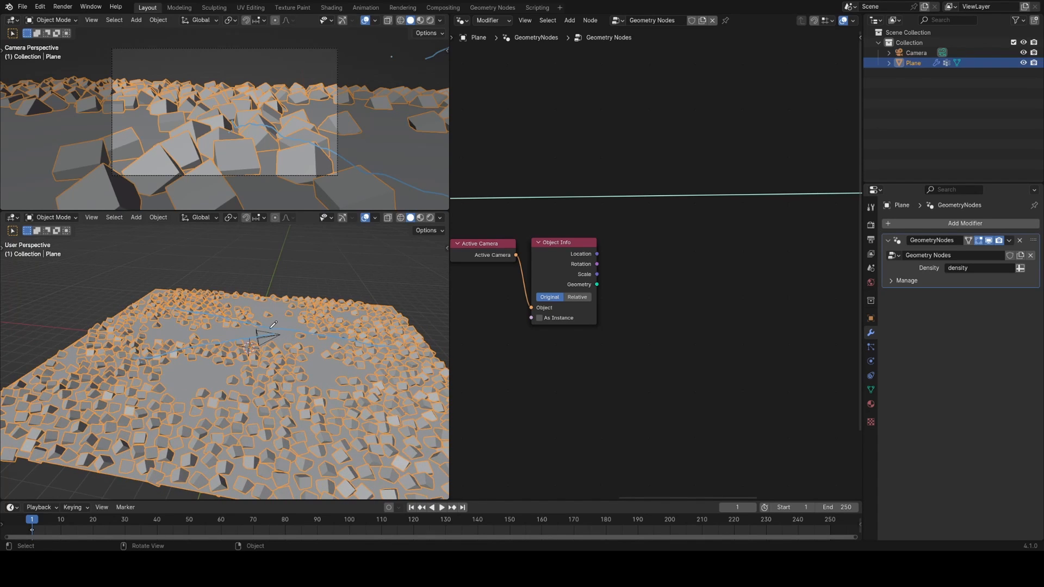
mouse_move(259, 357)
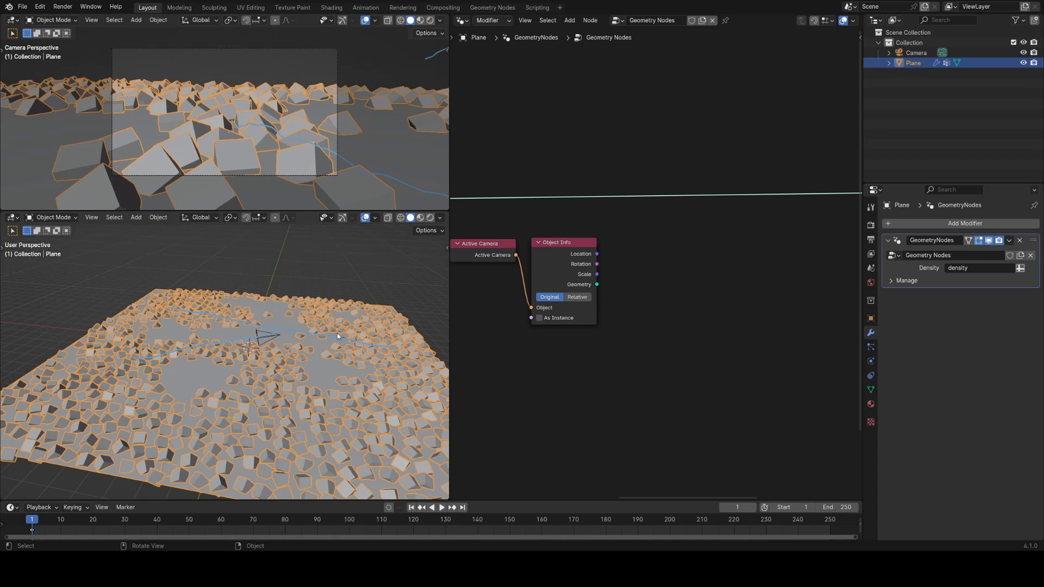
mouse_move(313, 326)
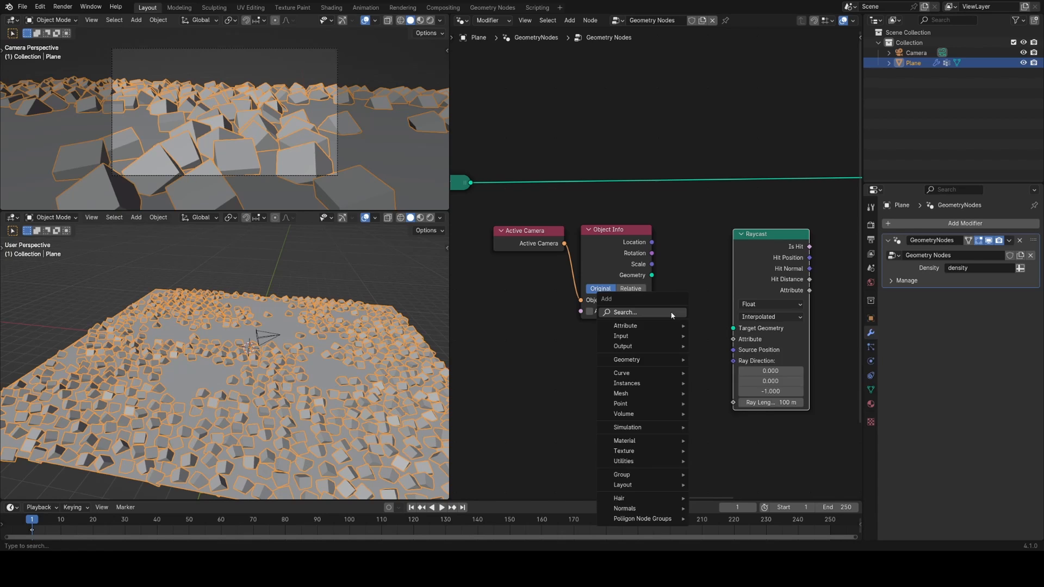
Add a Grid mesh node below the Object Info node via the 'grid' search
click(624, 311)
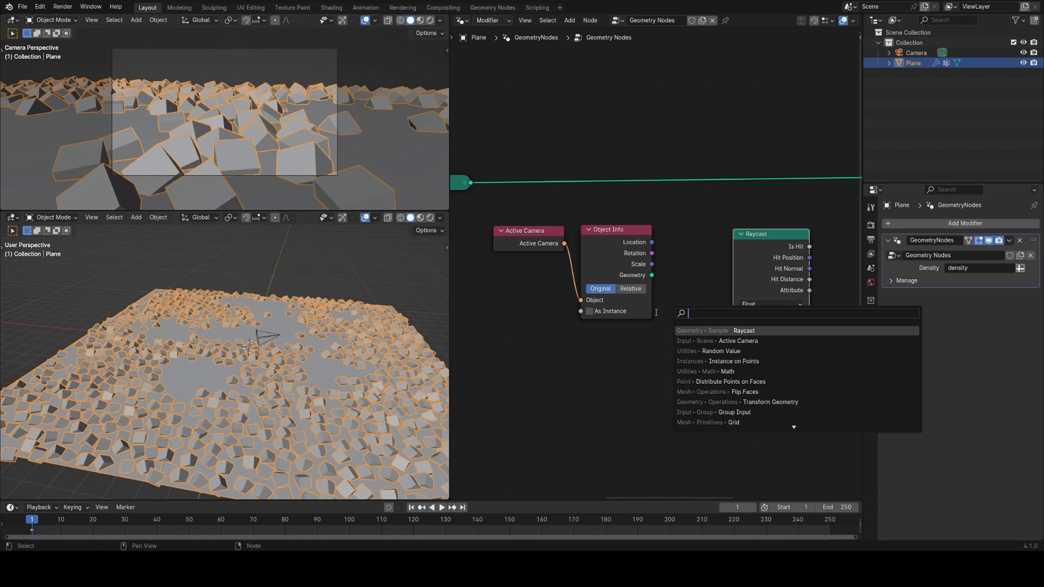
text(grid)
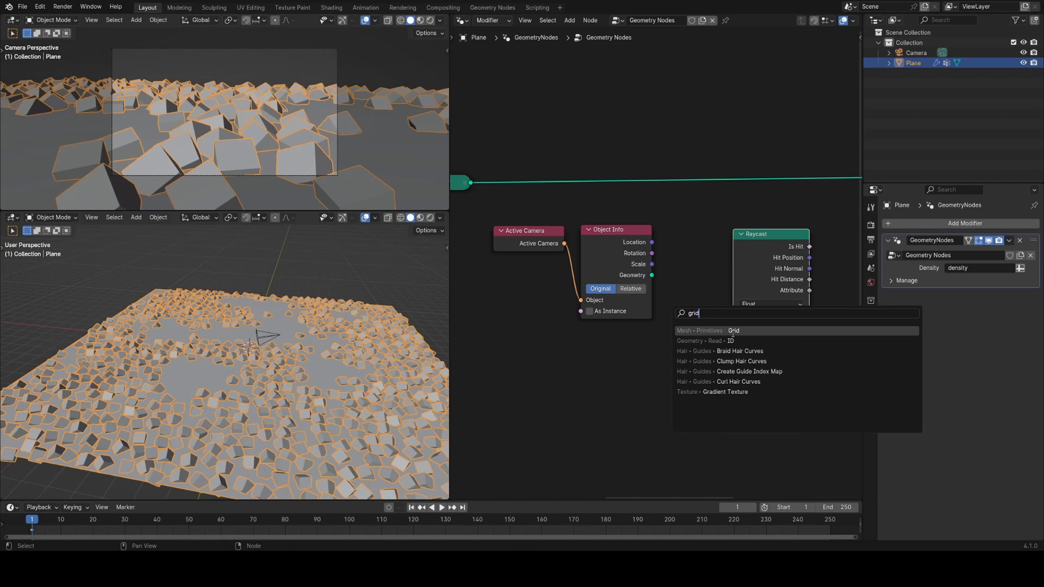
click(732, 330)
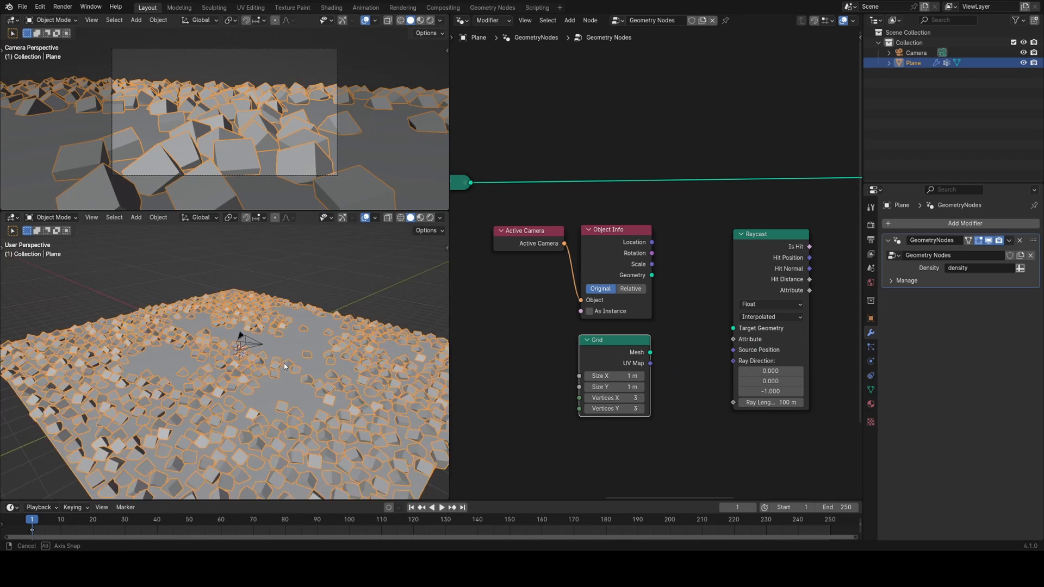
drag(267, 366, 193, 319)
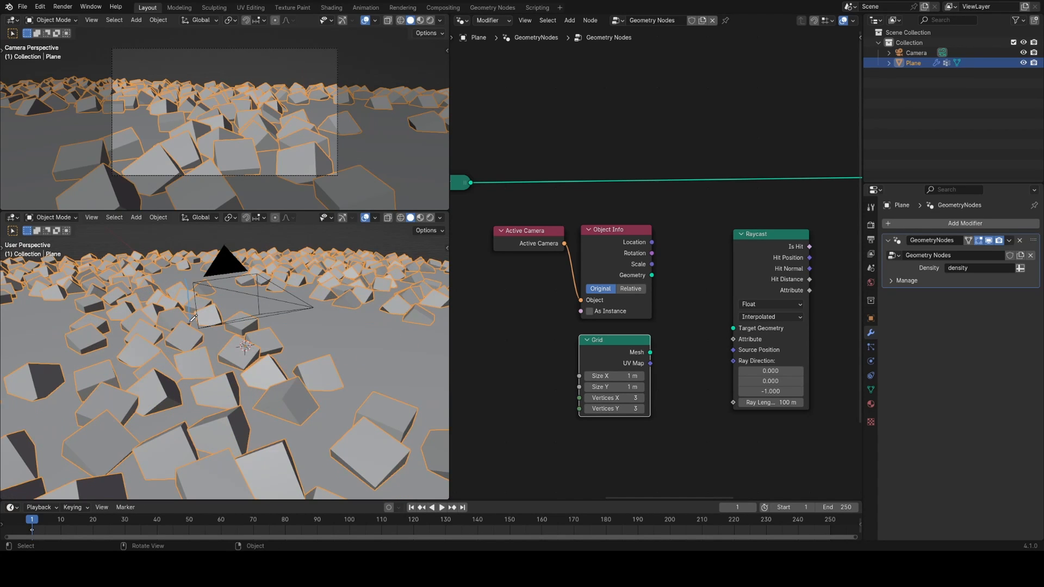
mouse_move(189, 282)
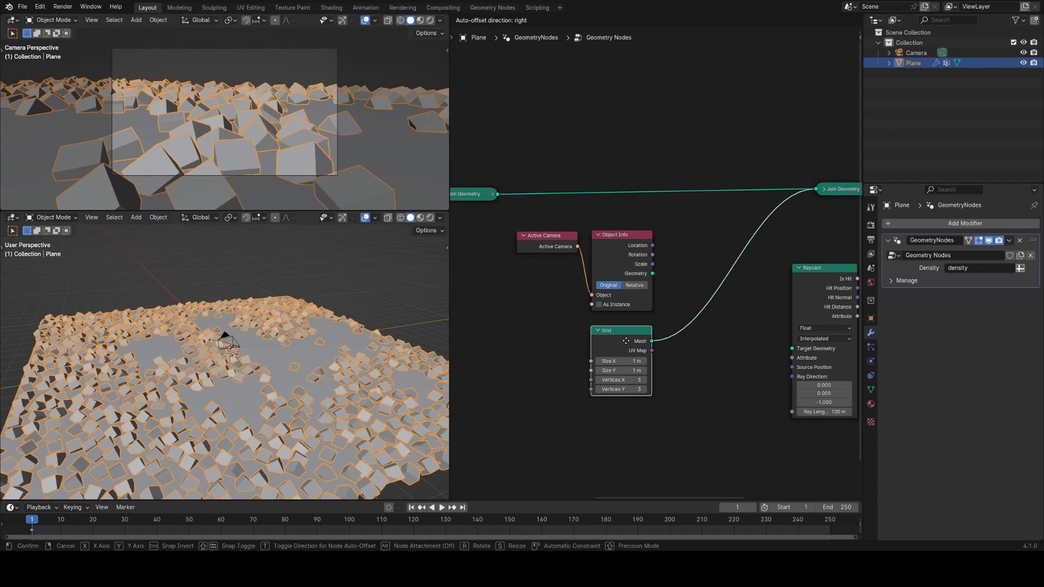
Add a Transform Geometry node, offset the grid -1.5 m in Z and resize it to the camera frame
text(tra)
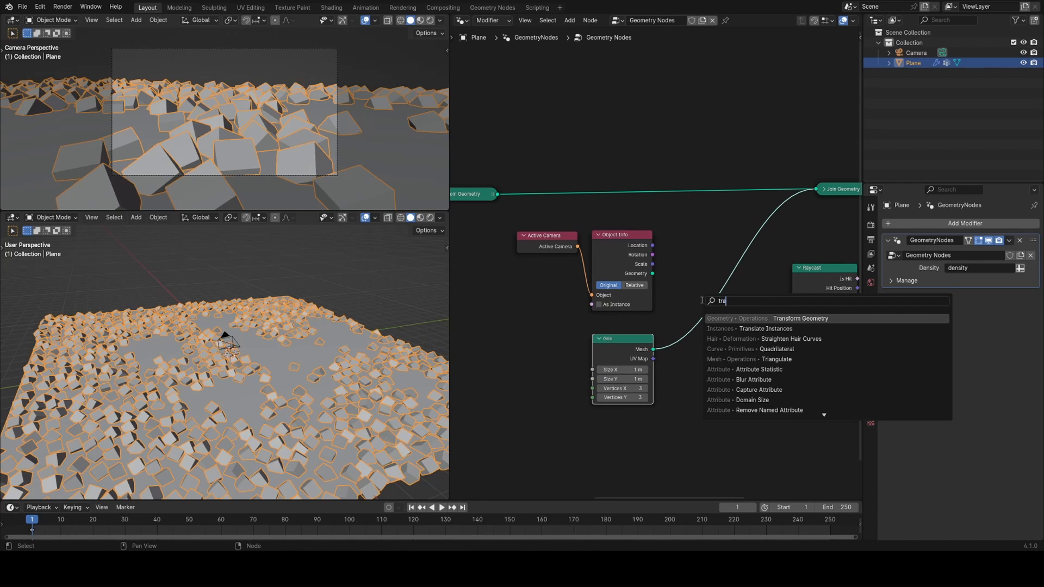
click(799, 318)
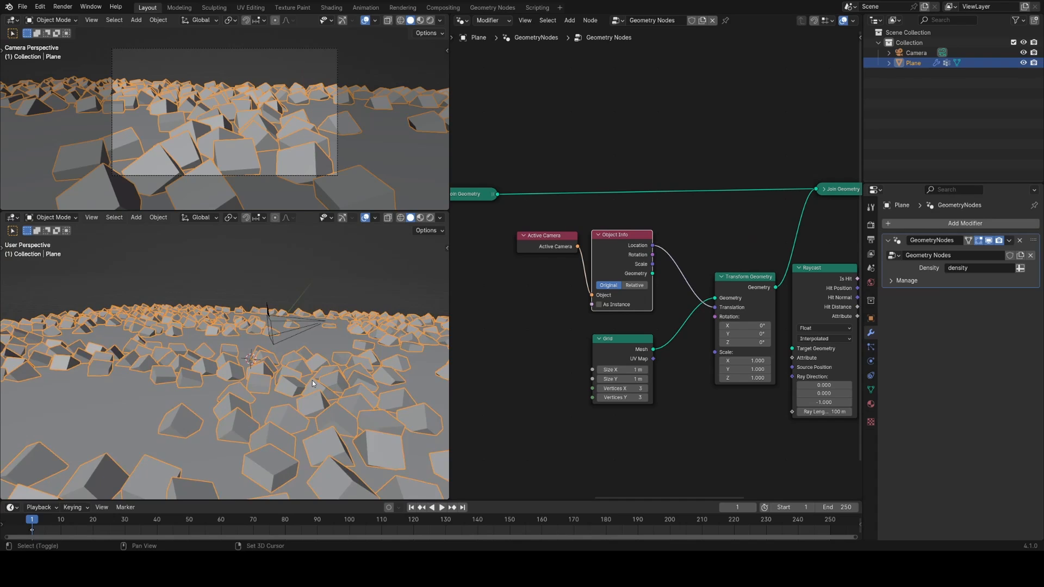
drag(313, 383, 280, 351)
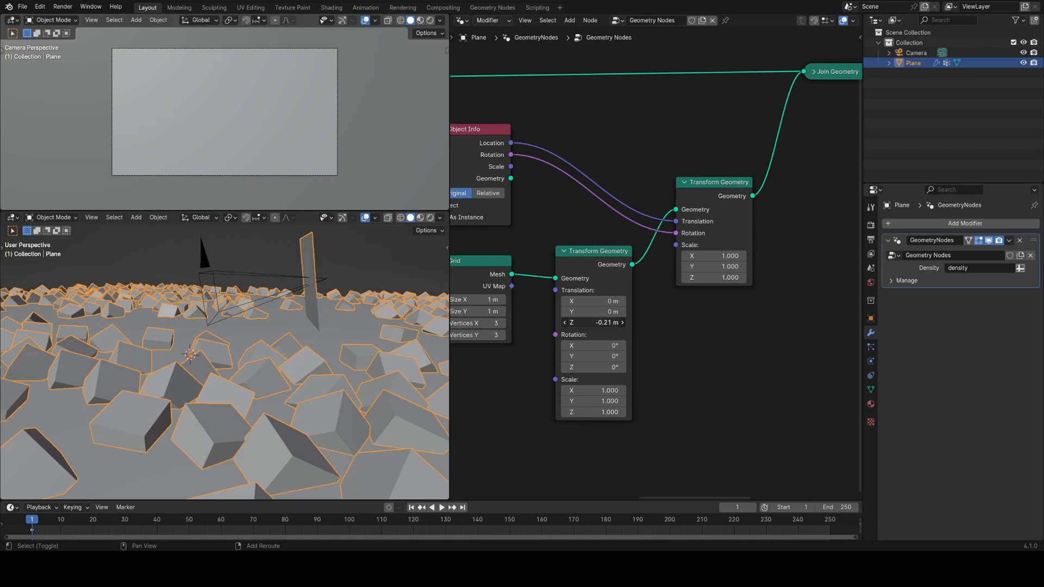
drag(592, 322, 592, 326)
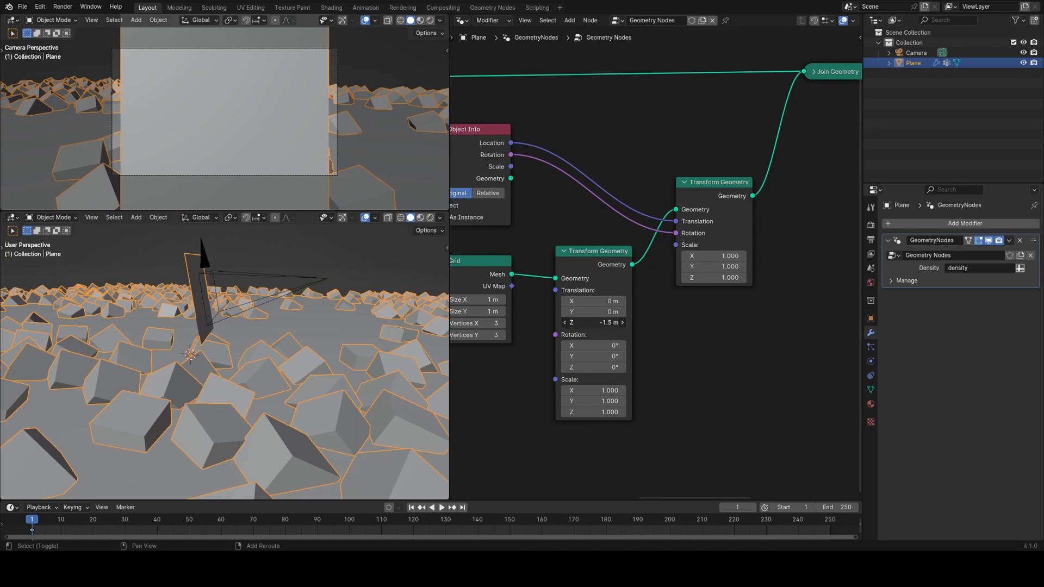
drag(596, 322, 589, 322)
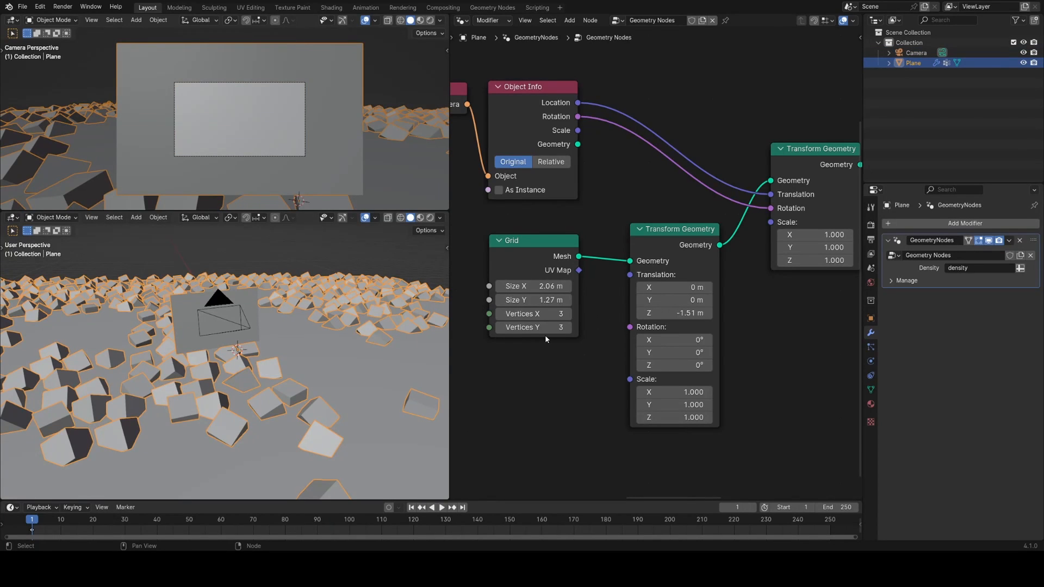
mouse_move(290, 366)
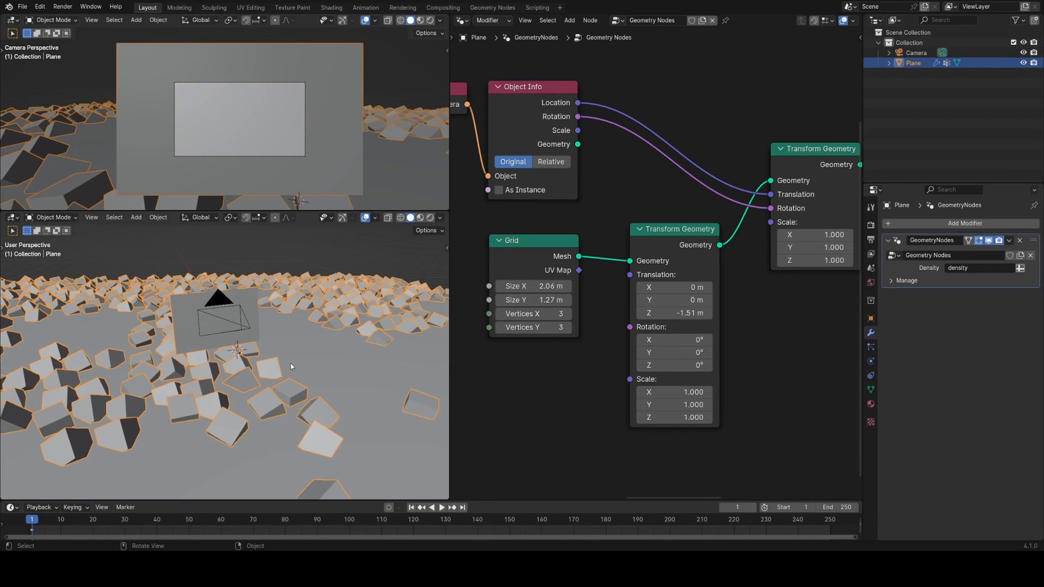
click(915, 53)
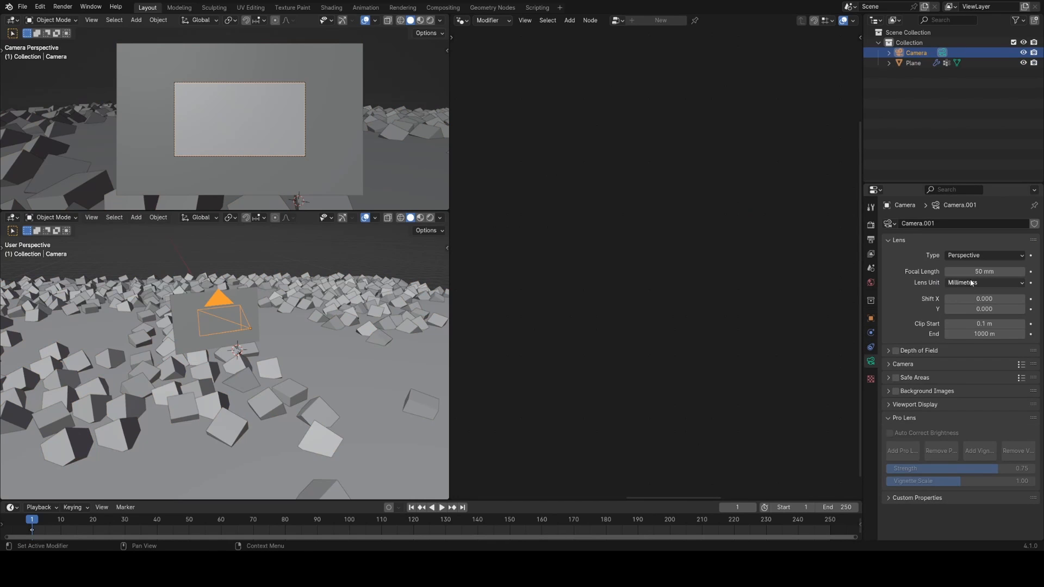
Set the camera's focal length to 20 mm
double_click(984, 271)
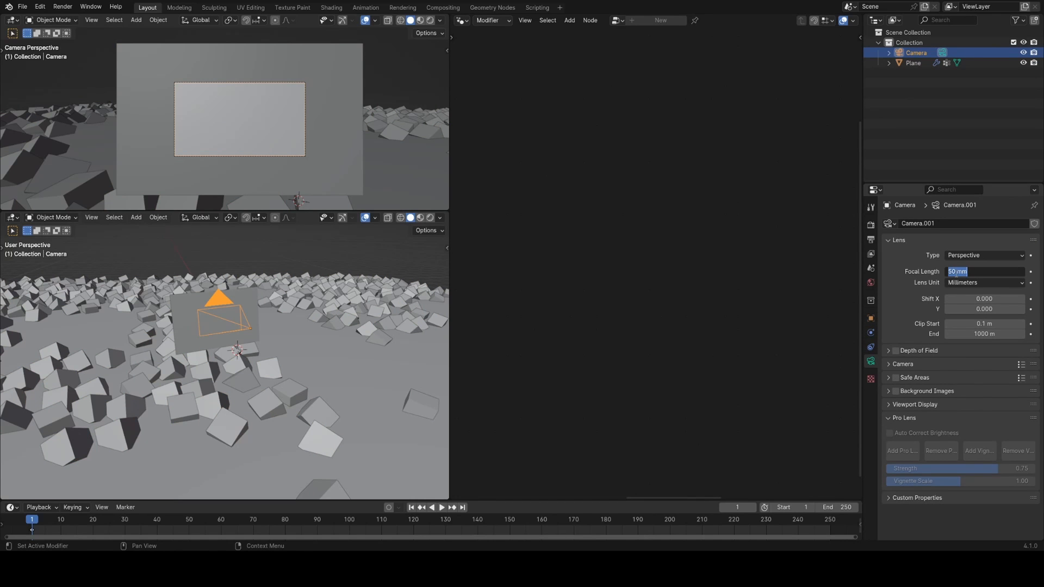
text(20)
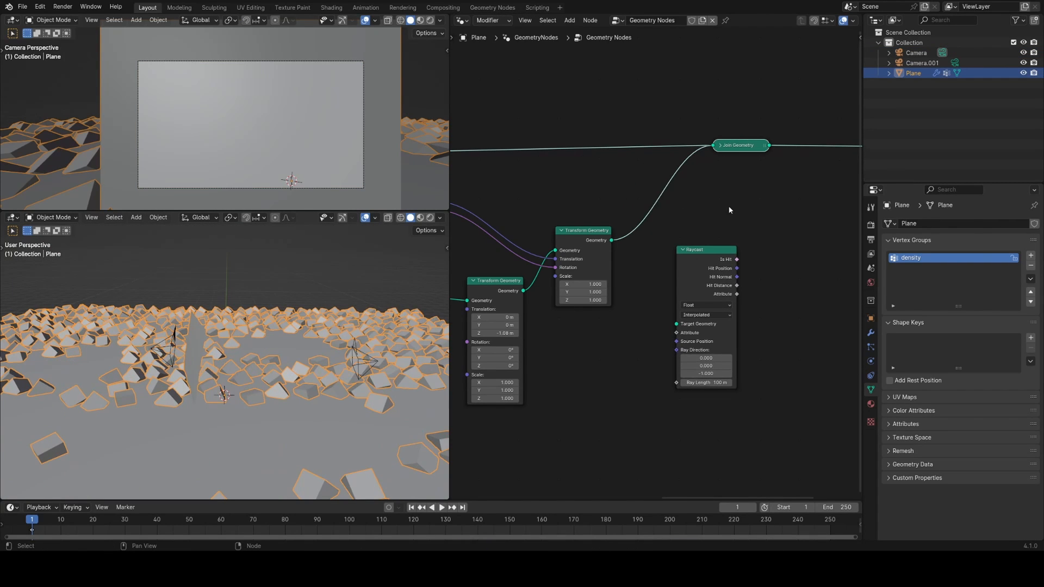
Insert the searched geometry node and a math node into the tree
text(ge)
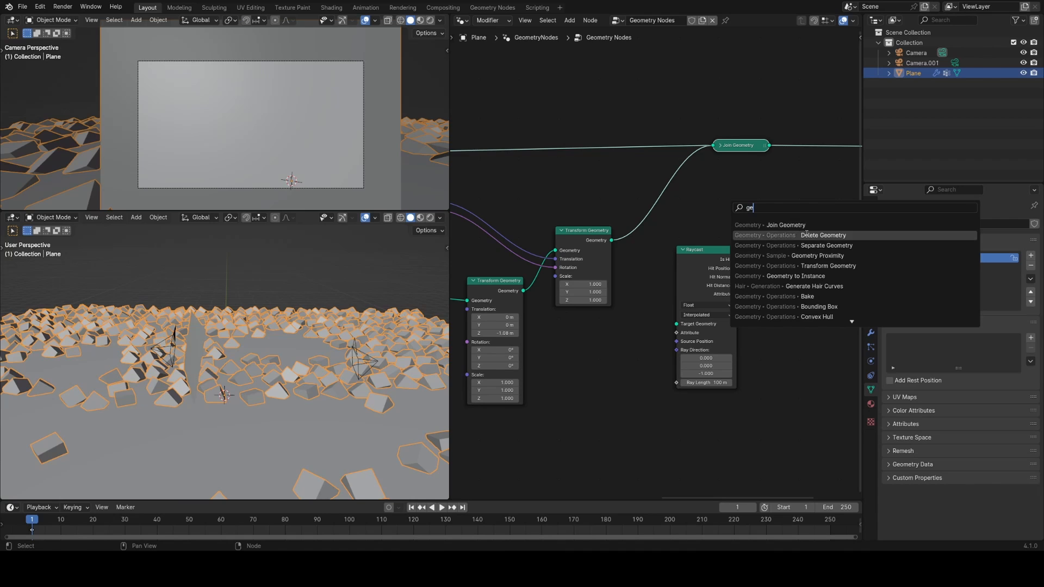
click(797, 256)
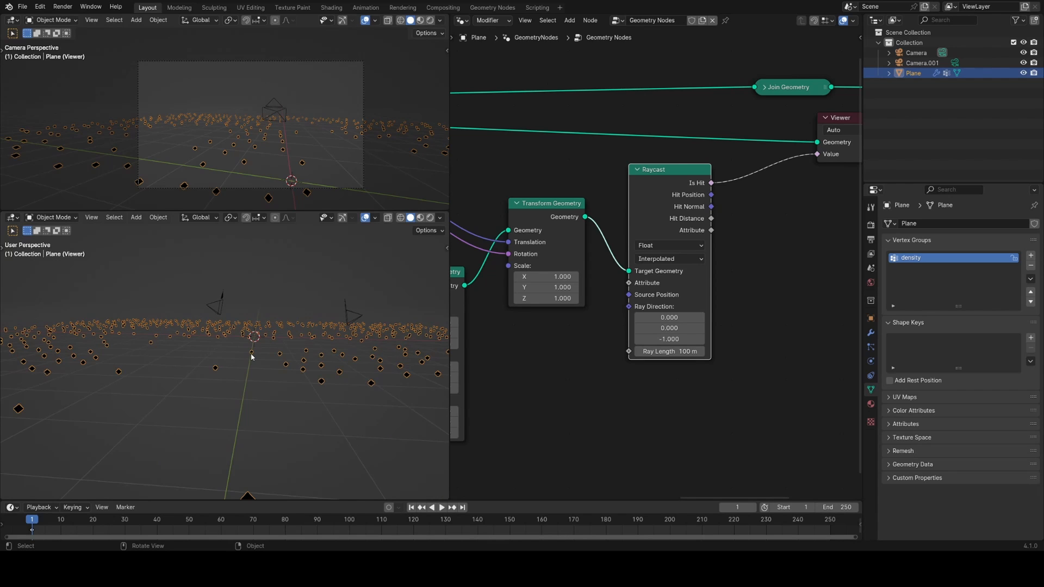
mouse_move(99, 373)
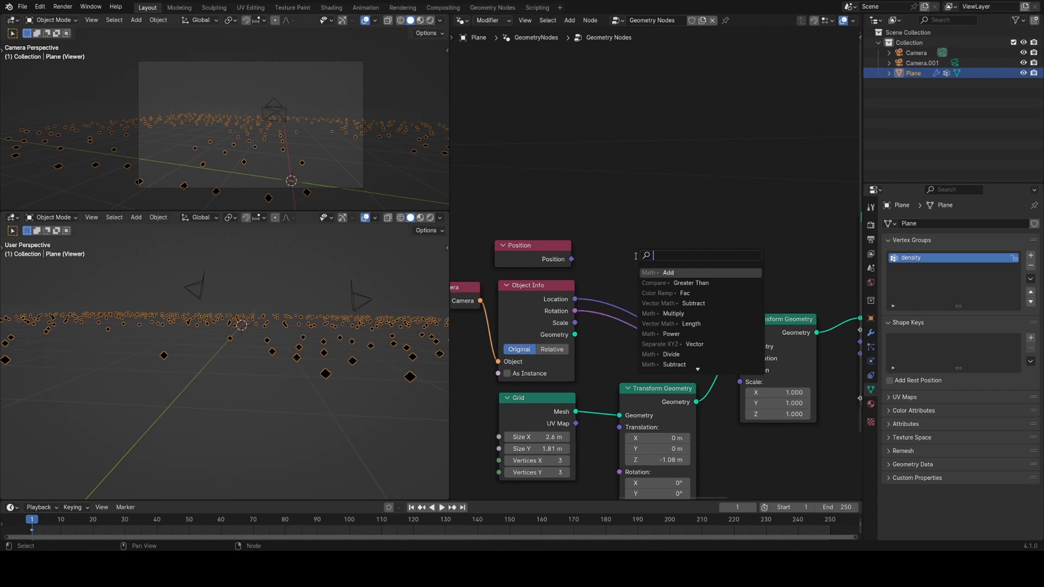
click(693, 303)
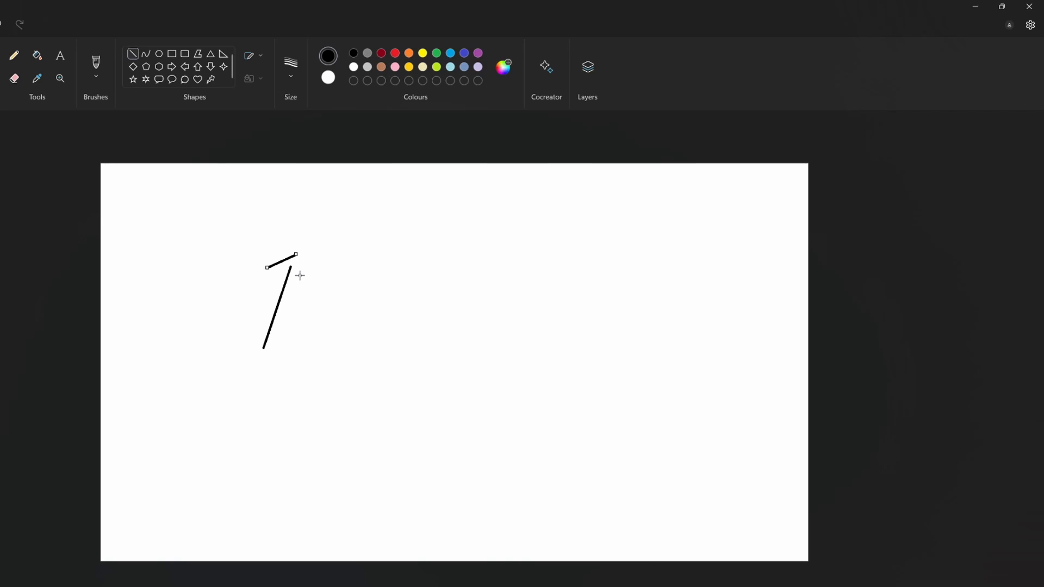
Finish the heads of the upward and rightward arrows on the canvas
drag(385, 432, 495, 430)
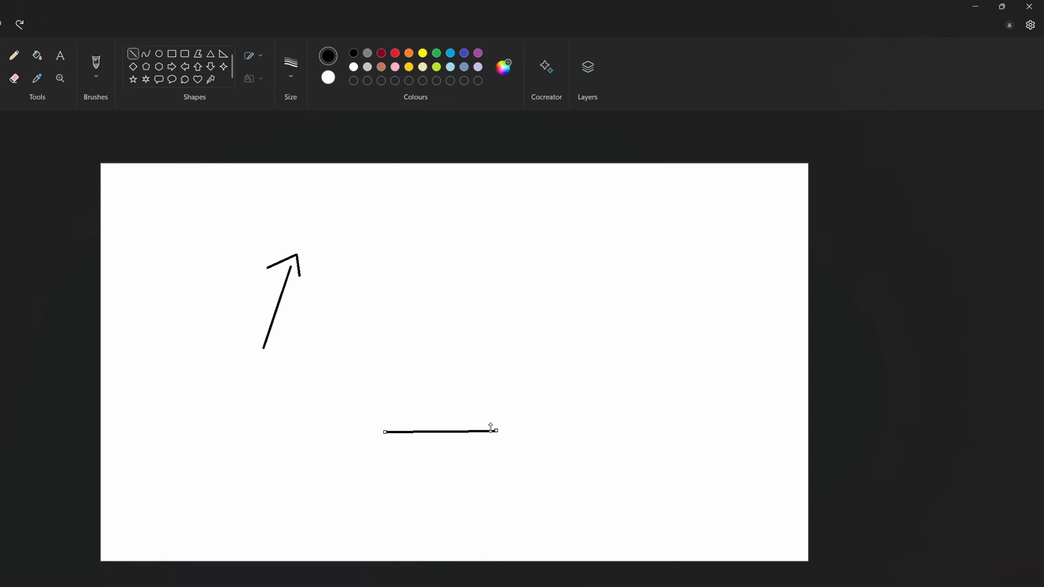
drag(493, 430, 509, 422)
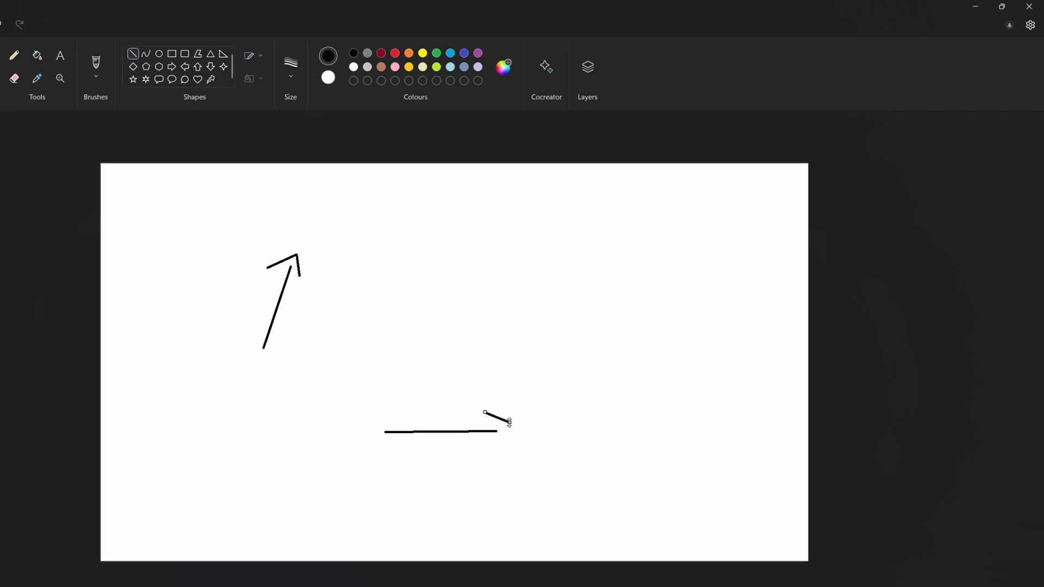
drag(509, 423, 478, 451)
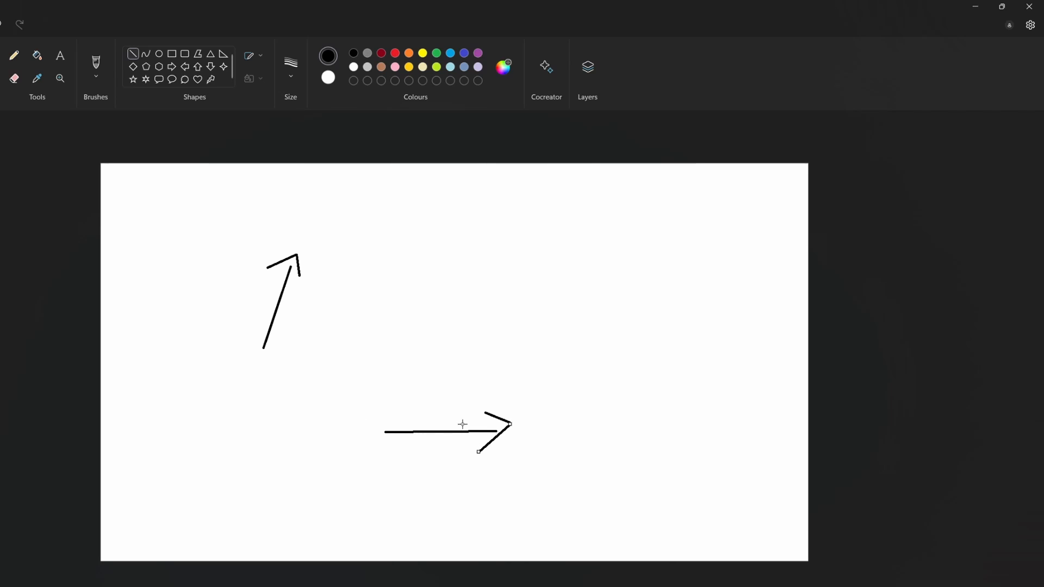
mouse_move(429, 423)
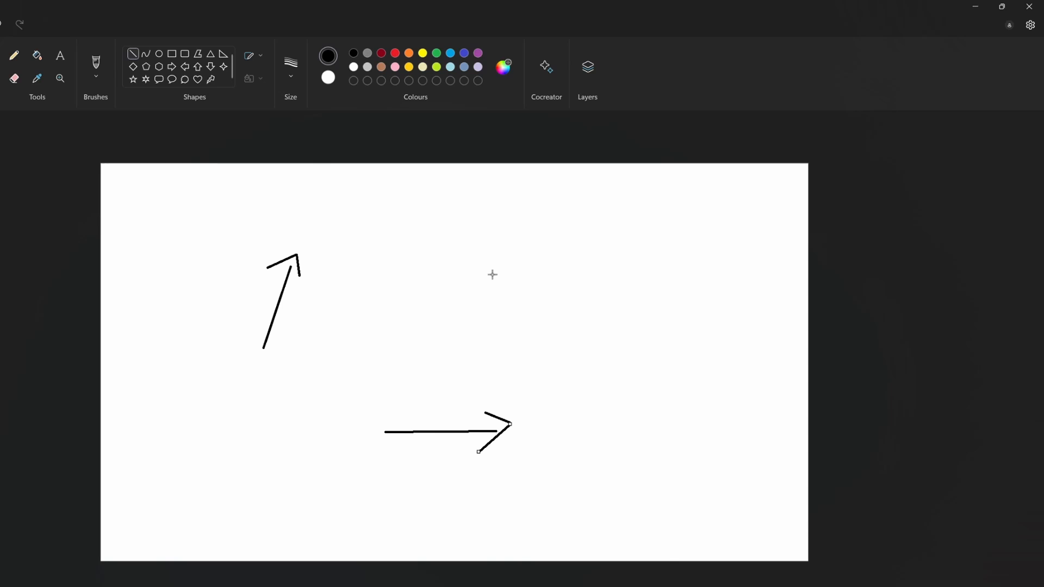
mouse_move(480, 324)
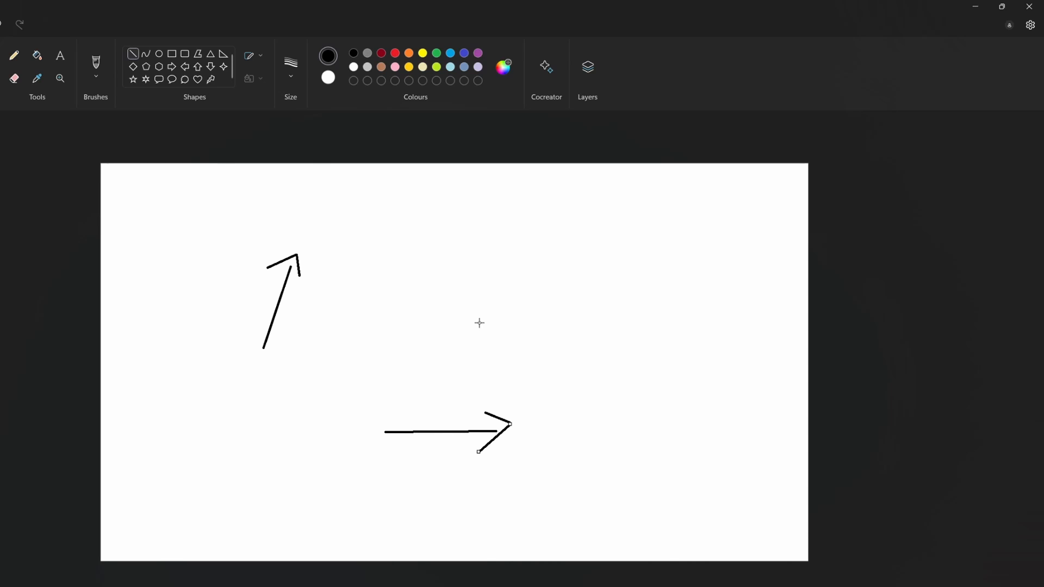
Draw a diagonal arrow, a rightward arrow from its tip, and a connecting line forming a triangle
drag(478, 325, 545, 222)
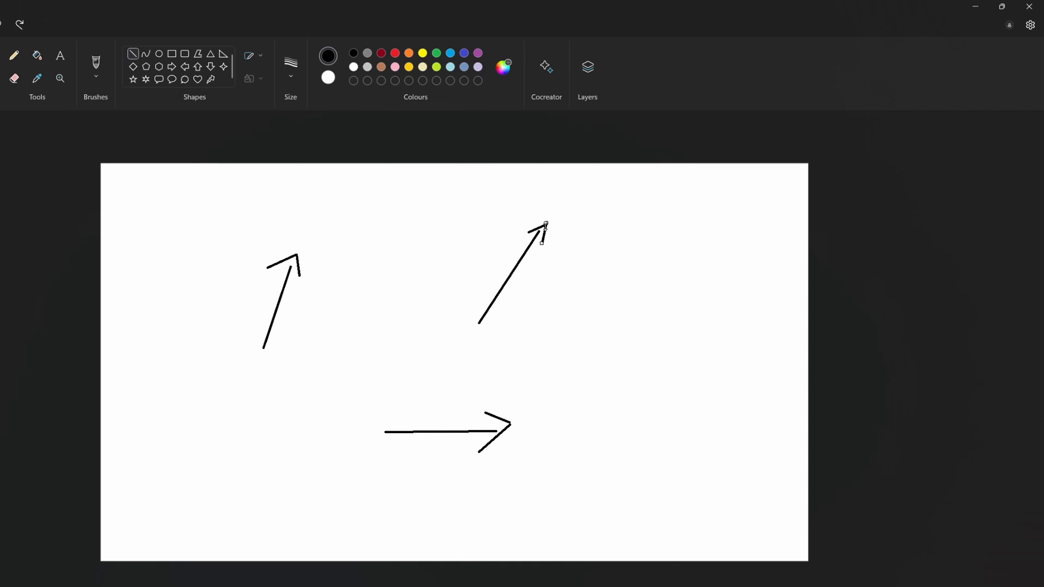
drag(542, 235, 619, 235)
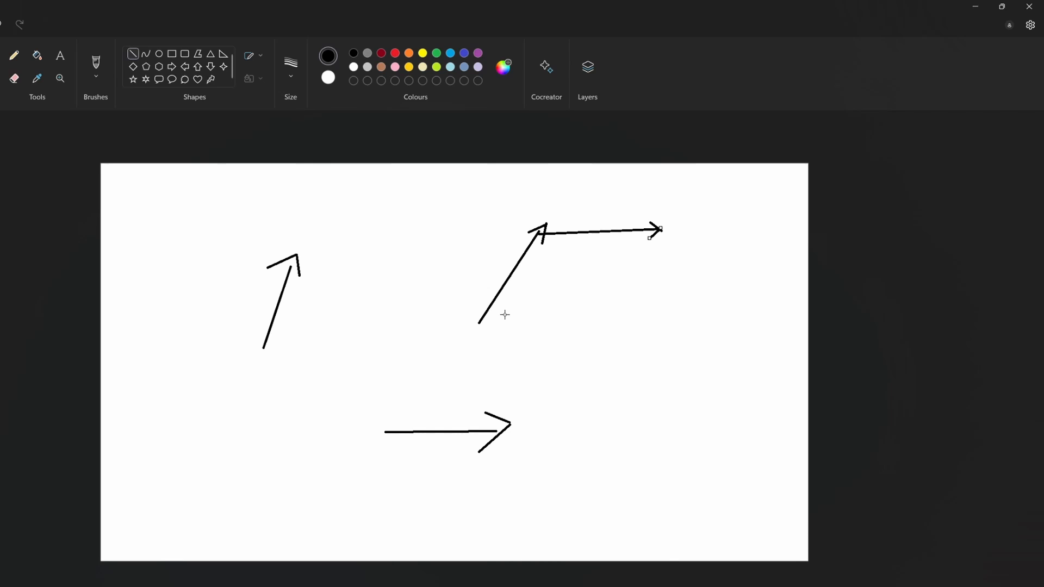
drag(479, 323, 656, 228)
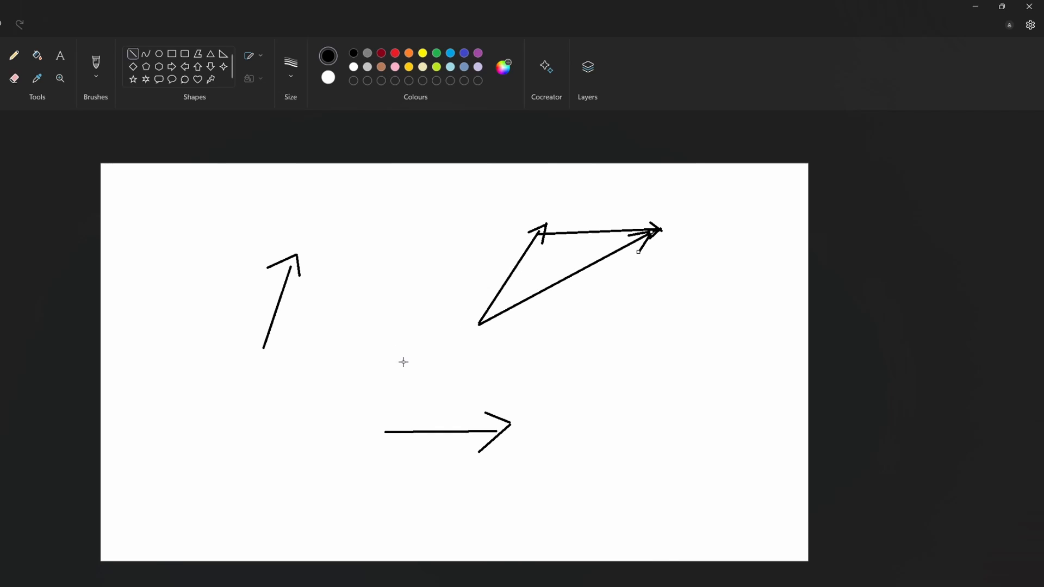
mouse_move(476, 328)
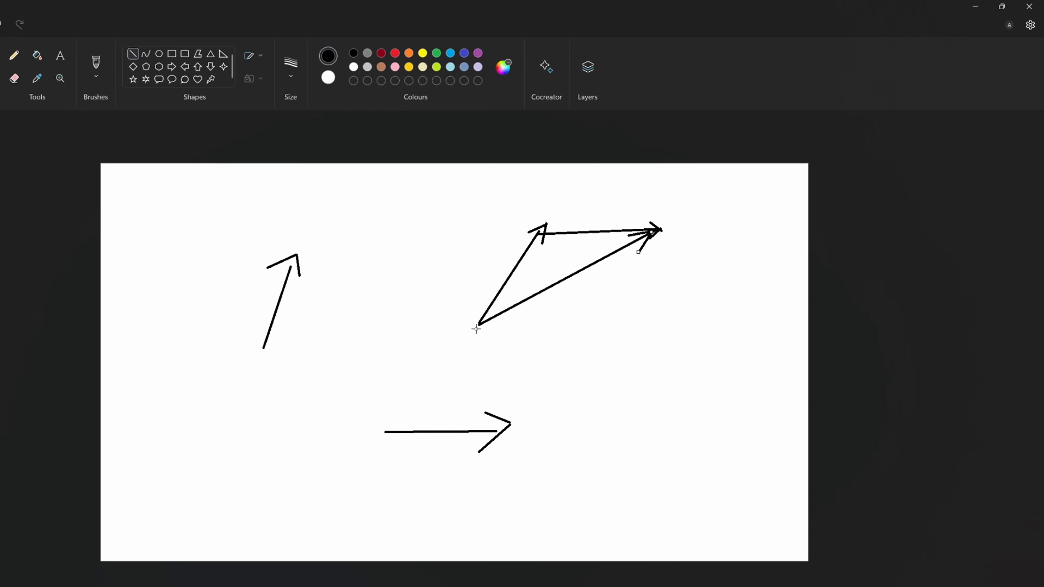
mouse_move(576, 304)
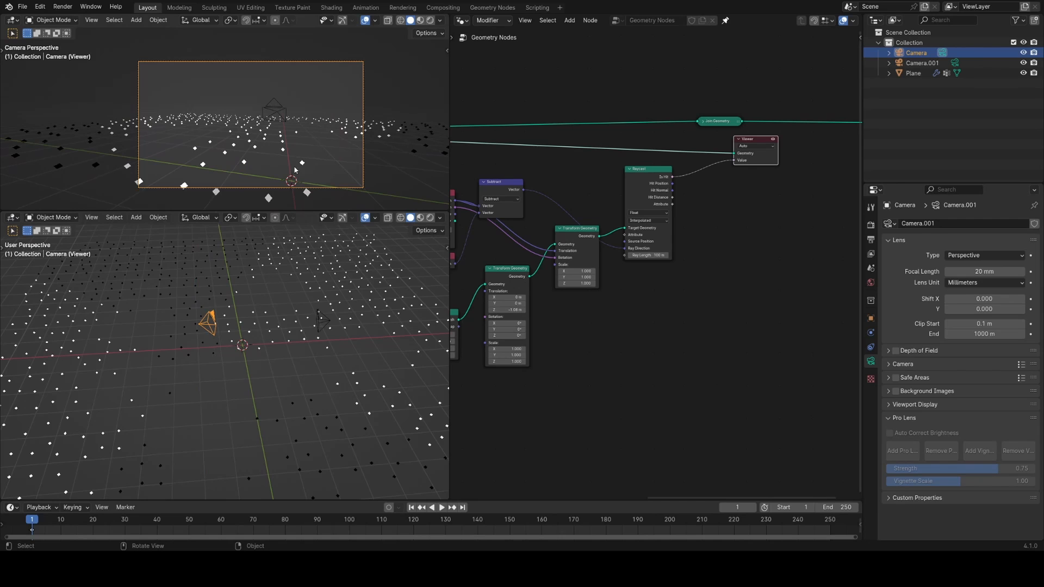
Rotate the camera twice to test which scattered points the raycast hits
key(r)
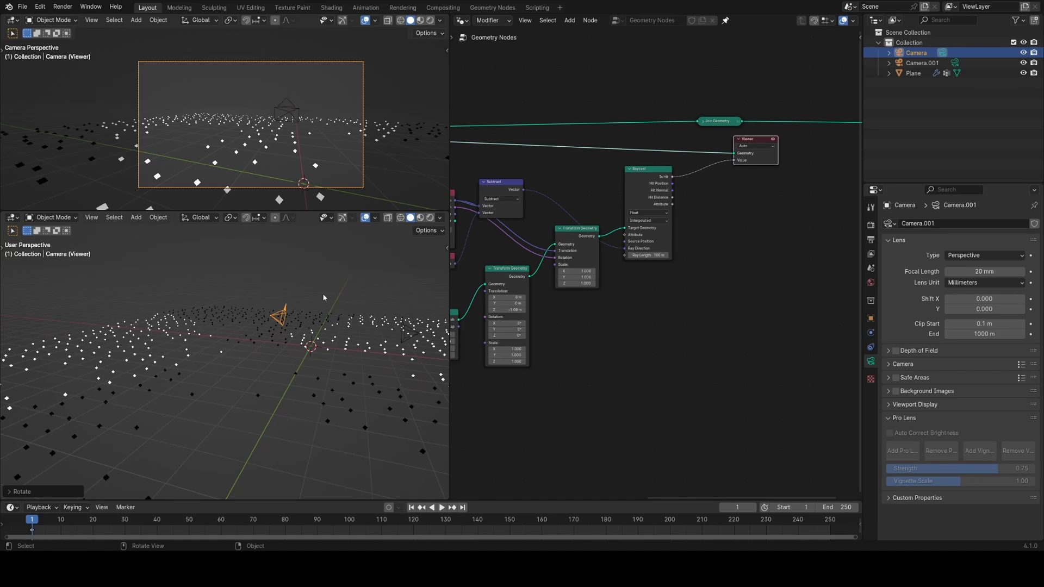
key(r)
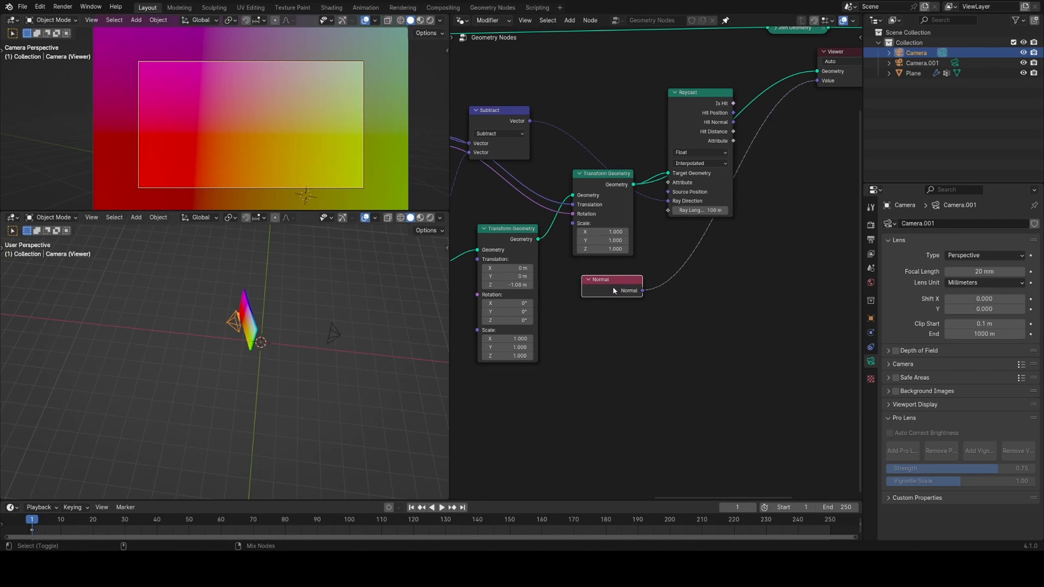
Frame the whole node tree in the editor
key(r)
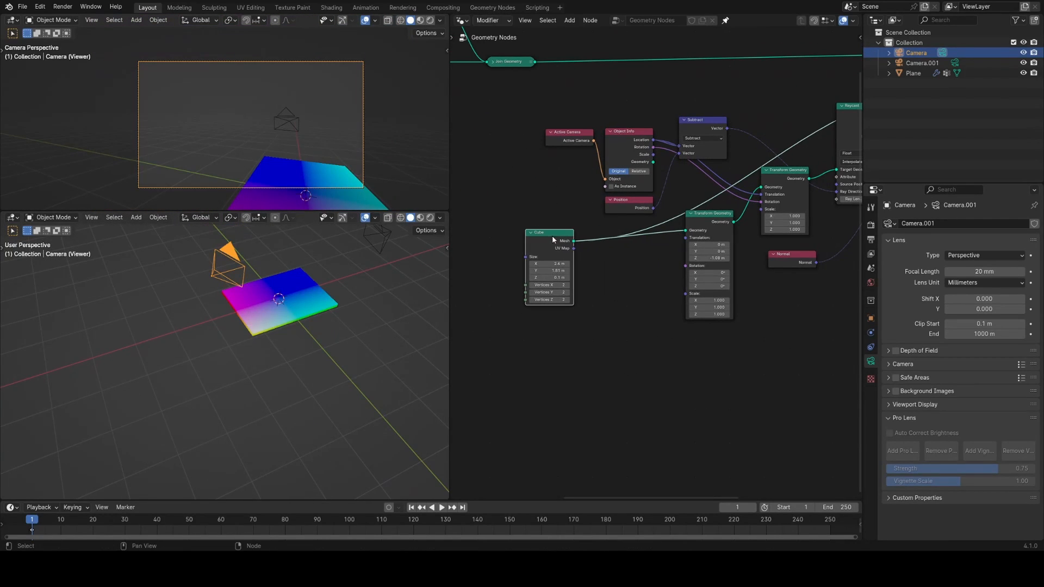
Insert a Capture Attribute node after the grid and set the raycast attribute to Vector
text(captur)
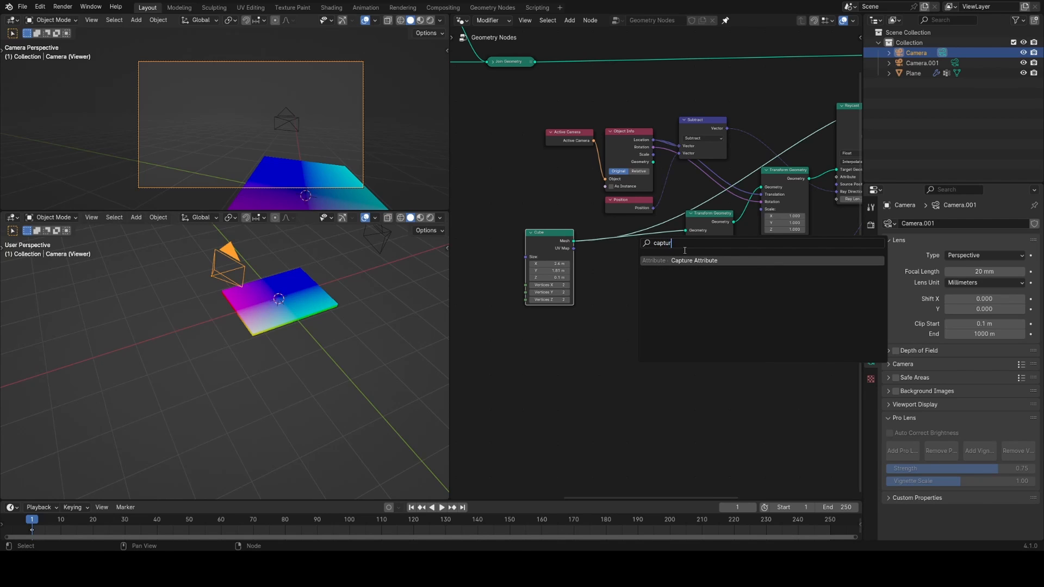
click(693, 260)
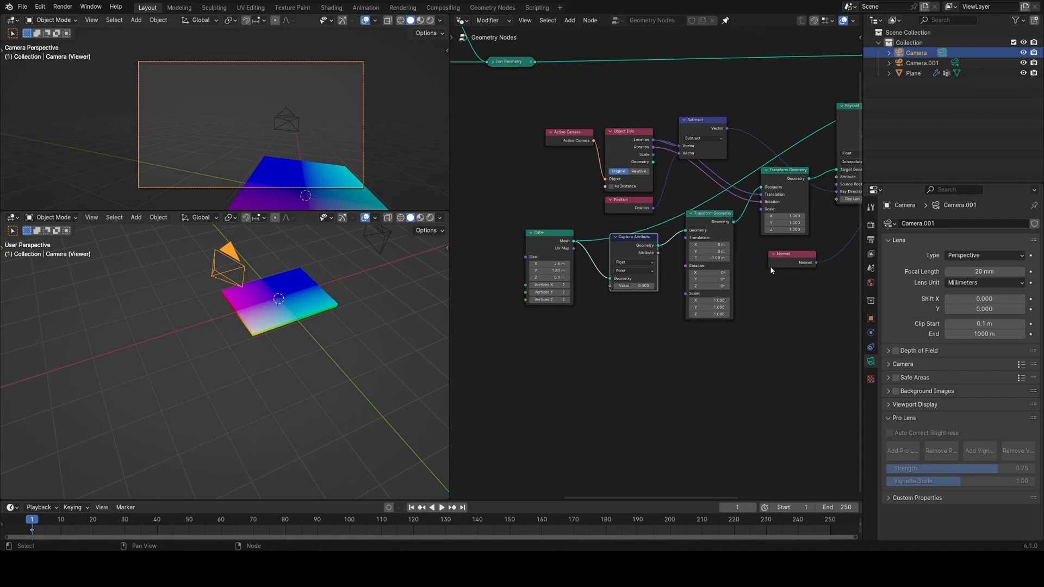
click(631, 262)
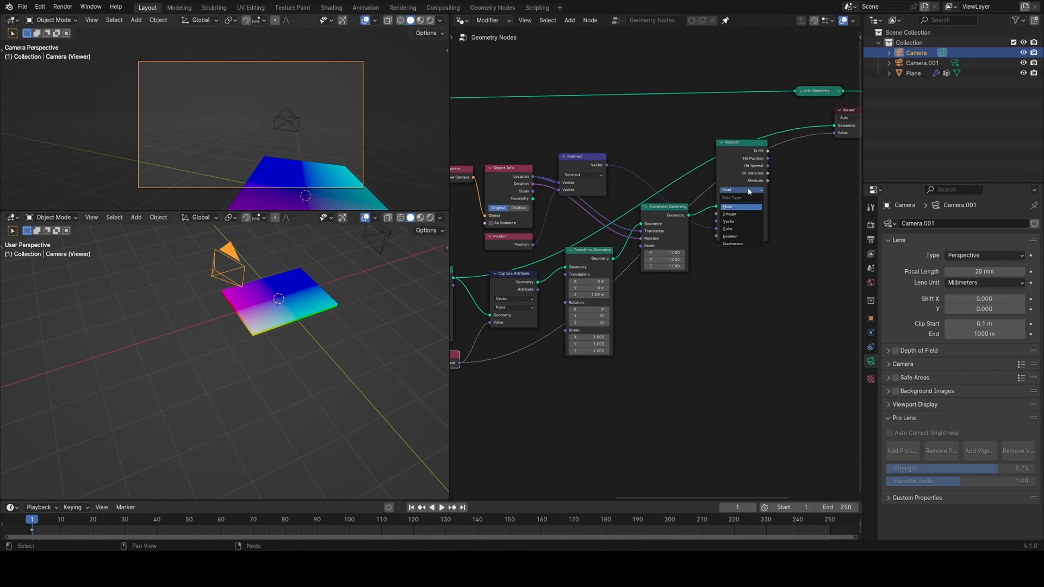
click(737, 198)
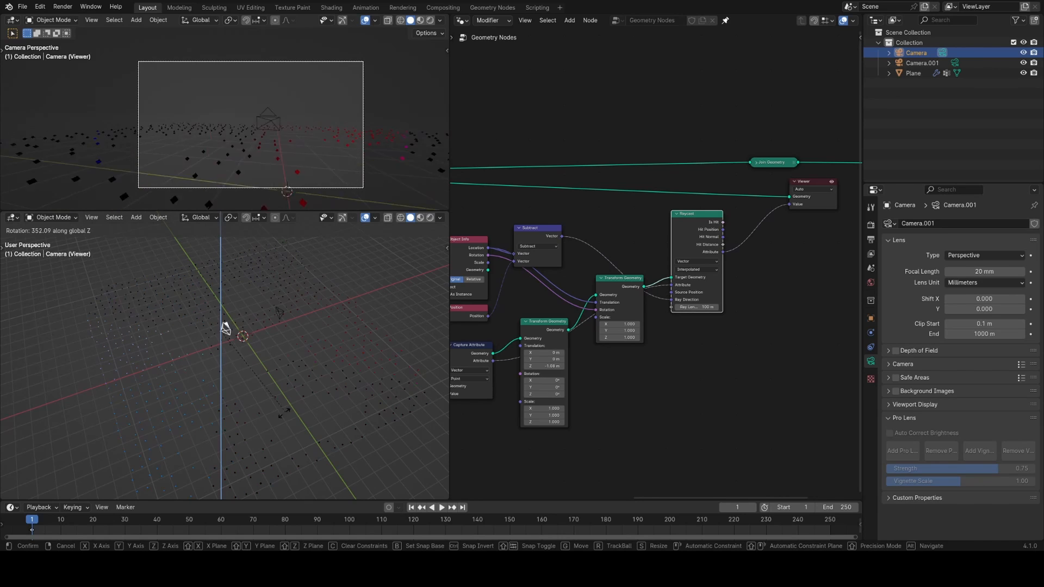
mouse_move(300, 410)
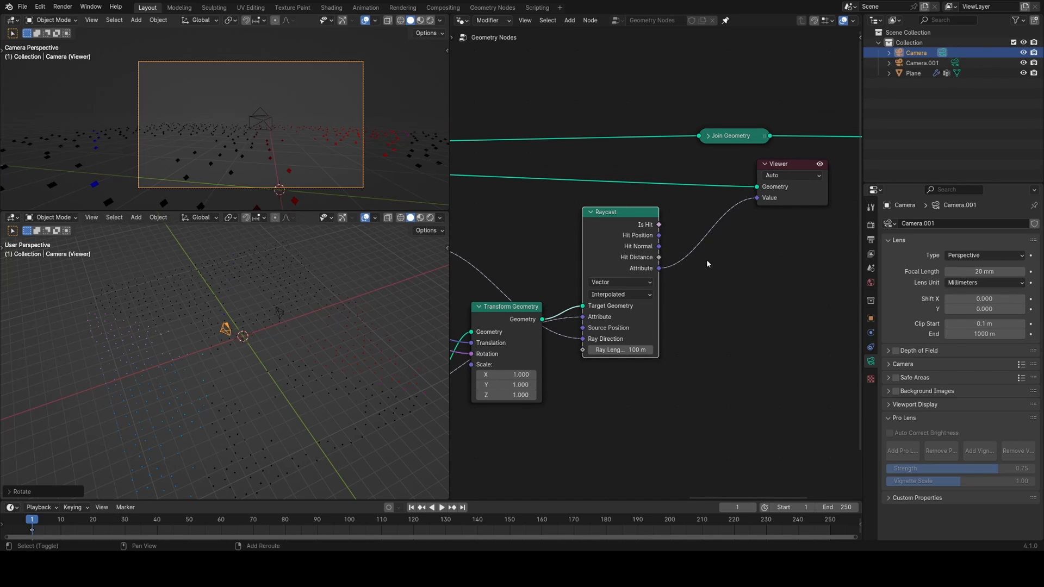
Add a Vector Math node set to Dot Product with second vector (-1, -1, -1) feeding the Viewer
text(vector)
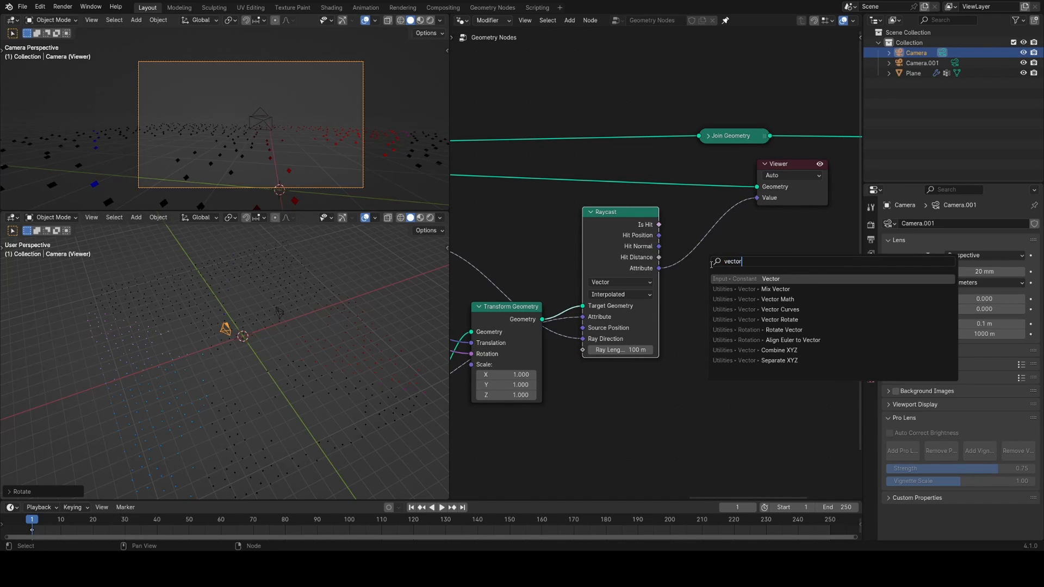
click(776, 299)
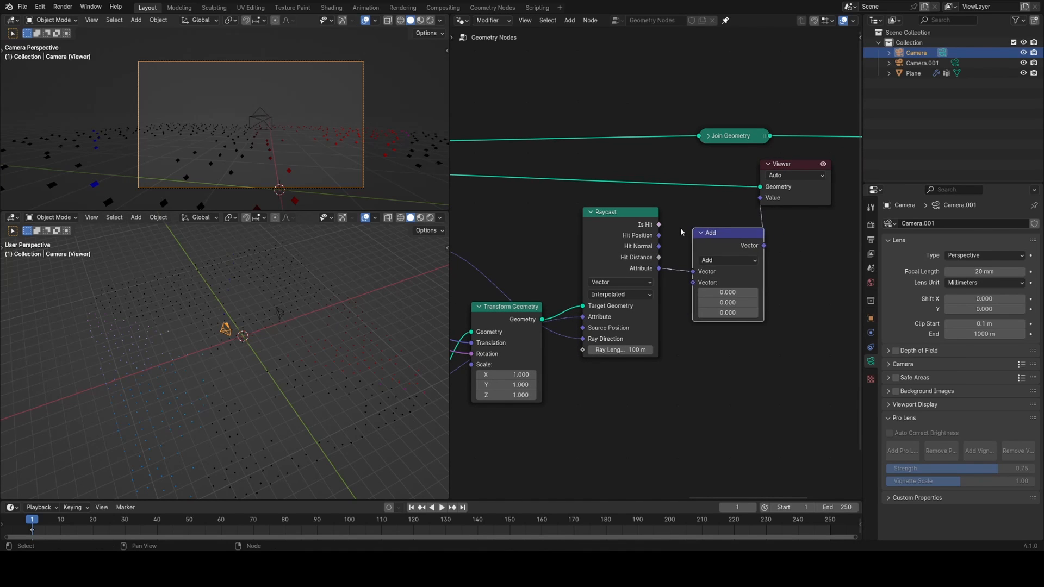
click(727, 260)
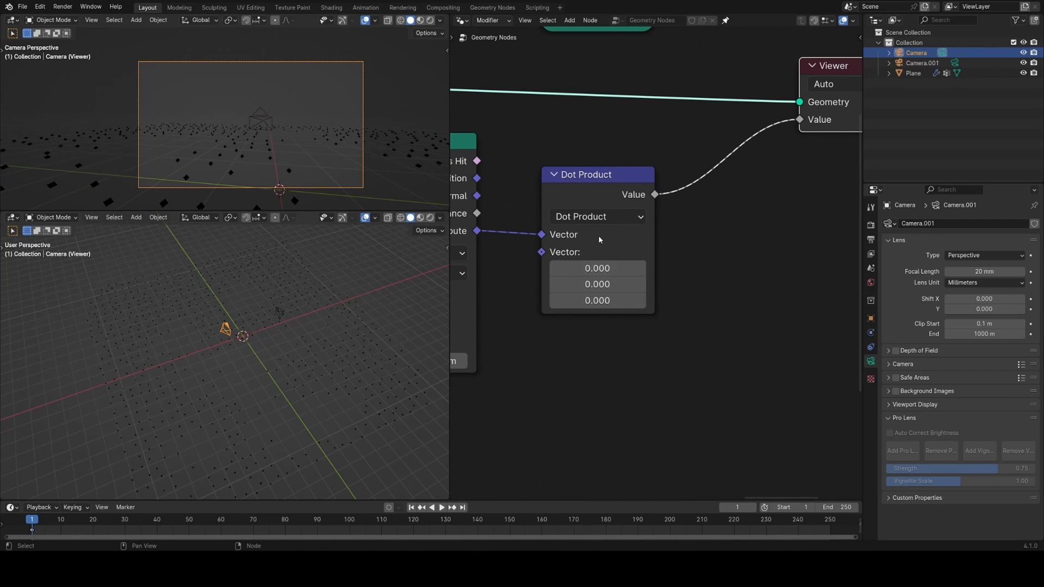
mouse_move(596, 283)
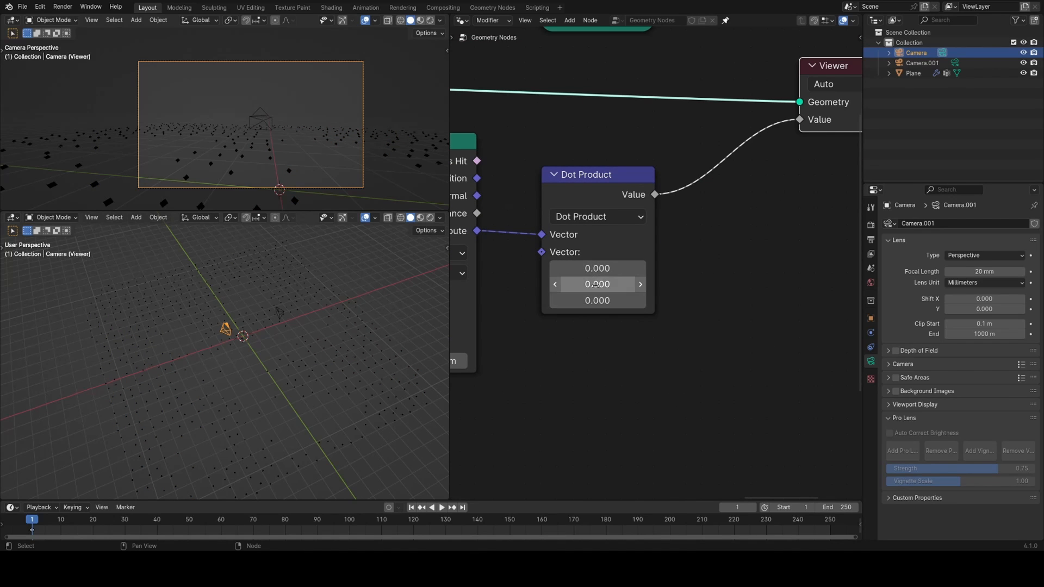
key(r)
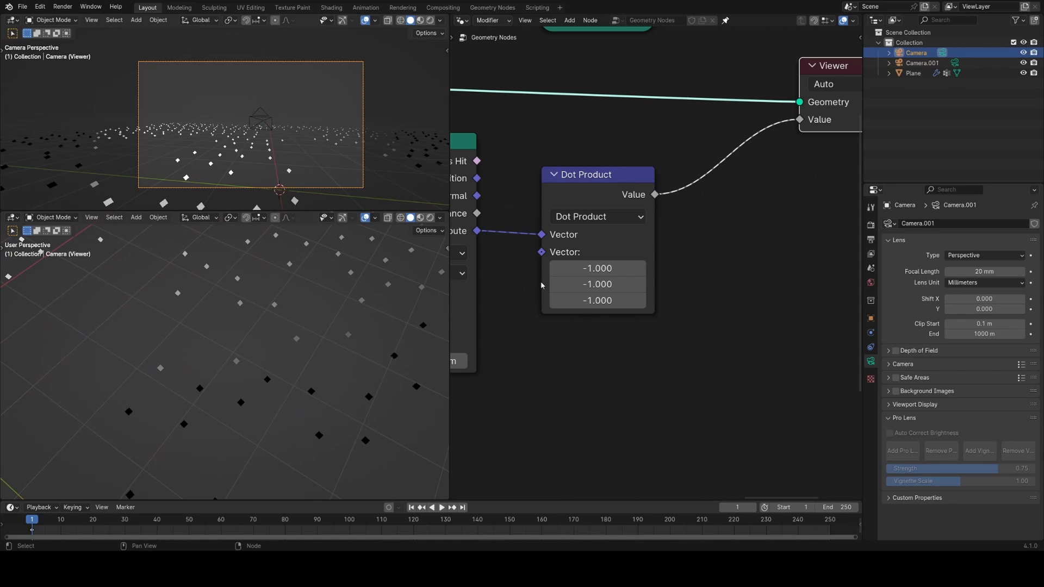
text(math)
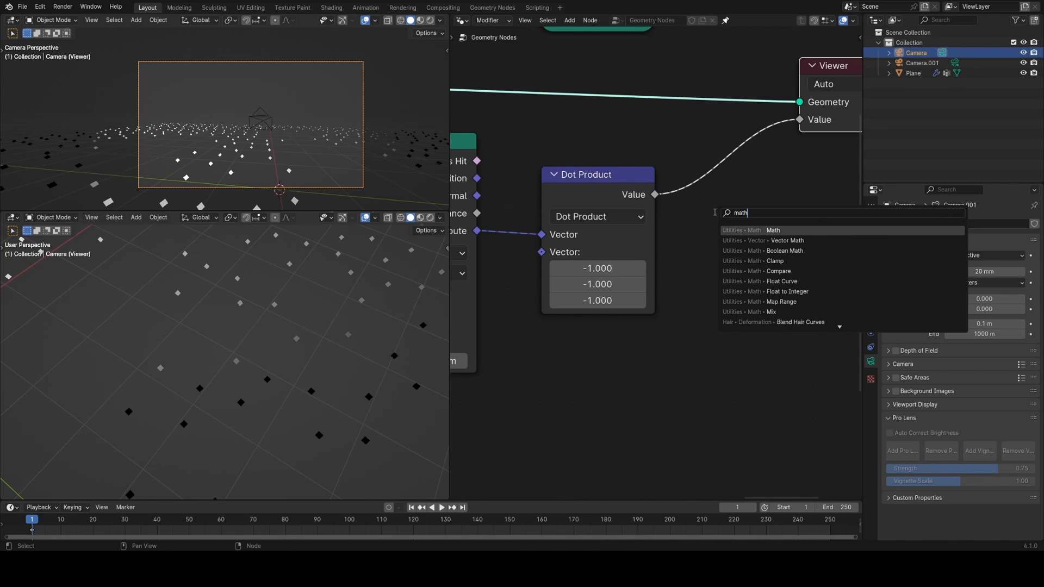
Add a Math node set to Greater Than after the Dot Product to drive Delete Geometry's selection
click(772, 229)
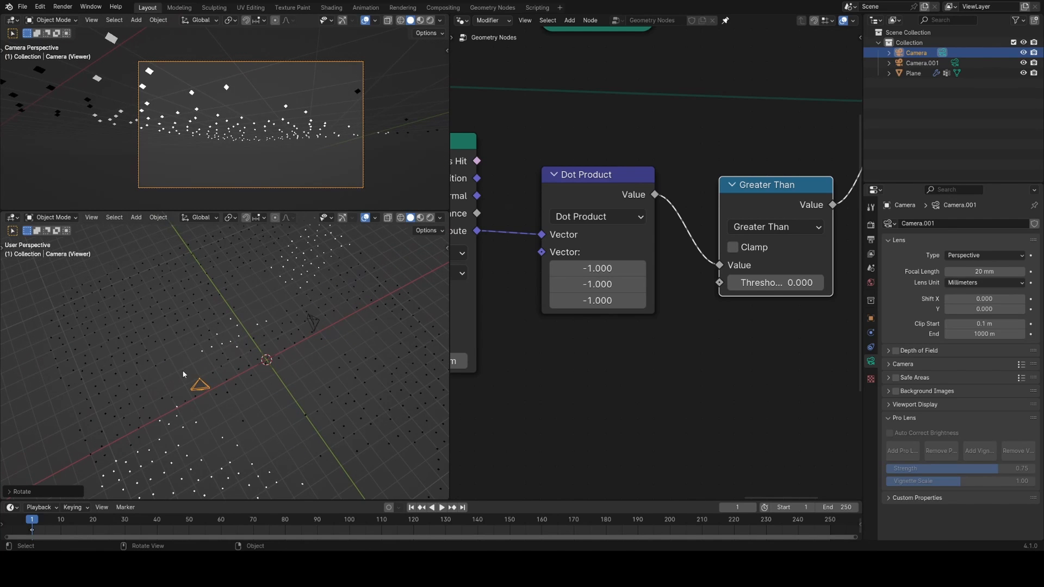
drag(183, 374, 337, 372)
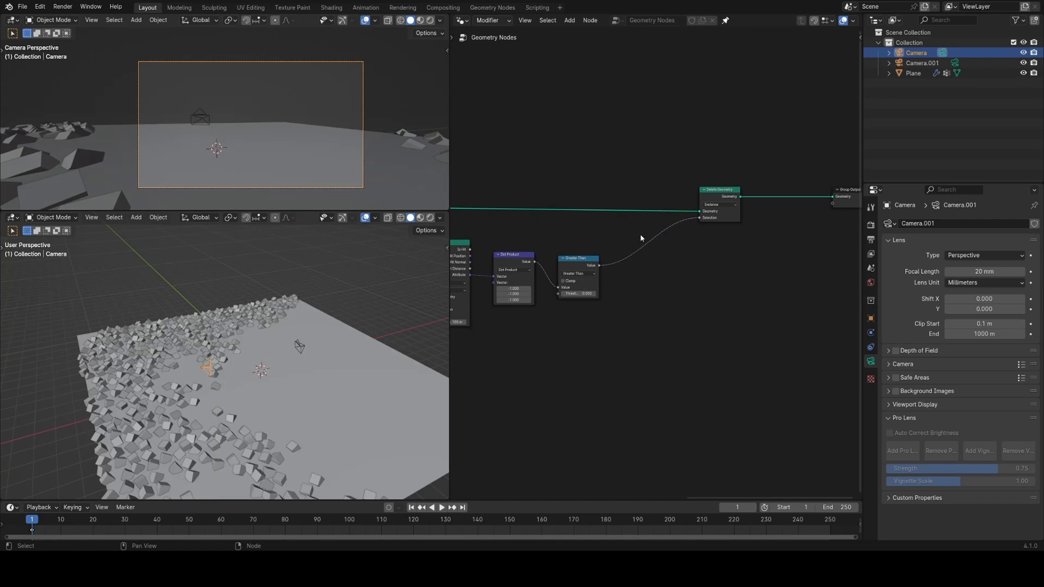
Add a Boolean Math Not node after Greater Than and size the Cube to 2.6 × 6.8 × 0.1 m
key(r)
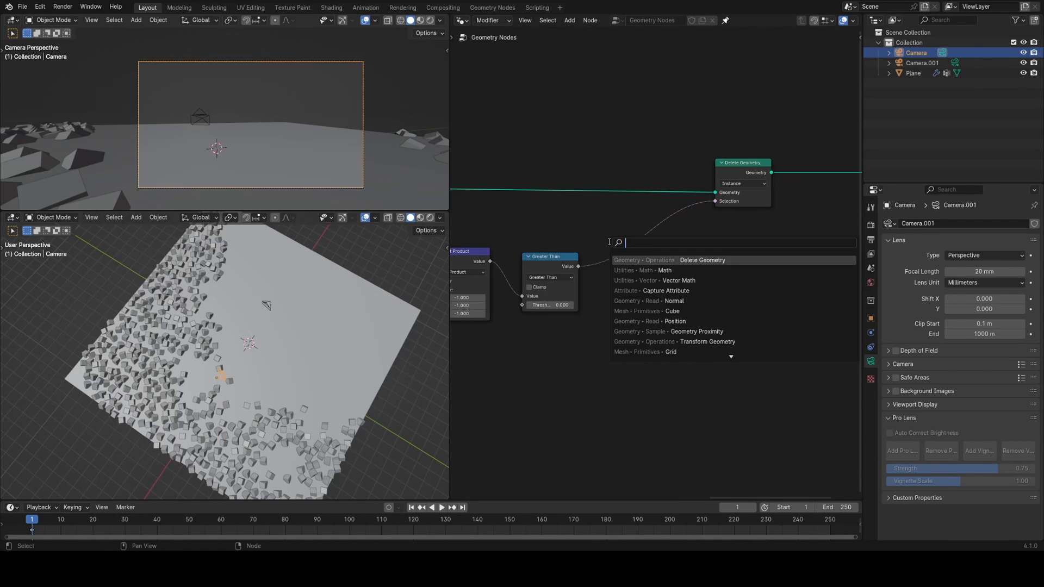
text(boolea)
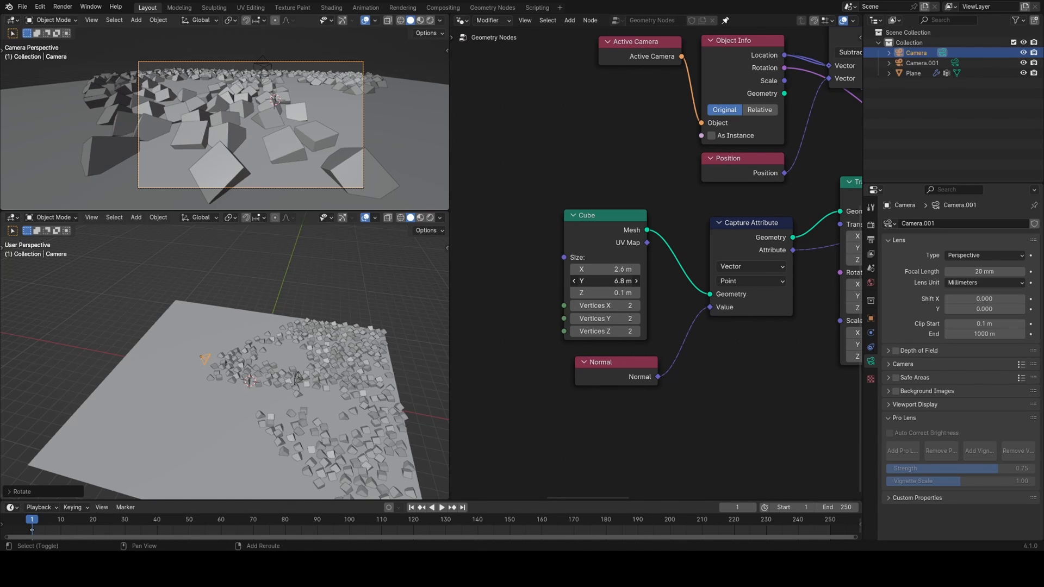
drag(602, 269, 619, 268)
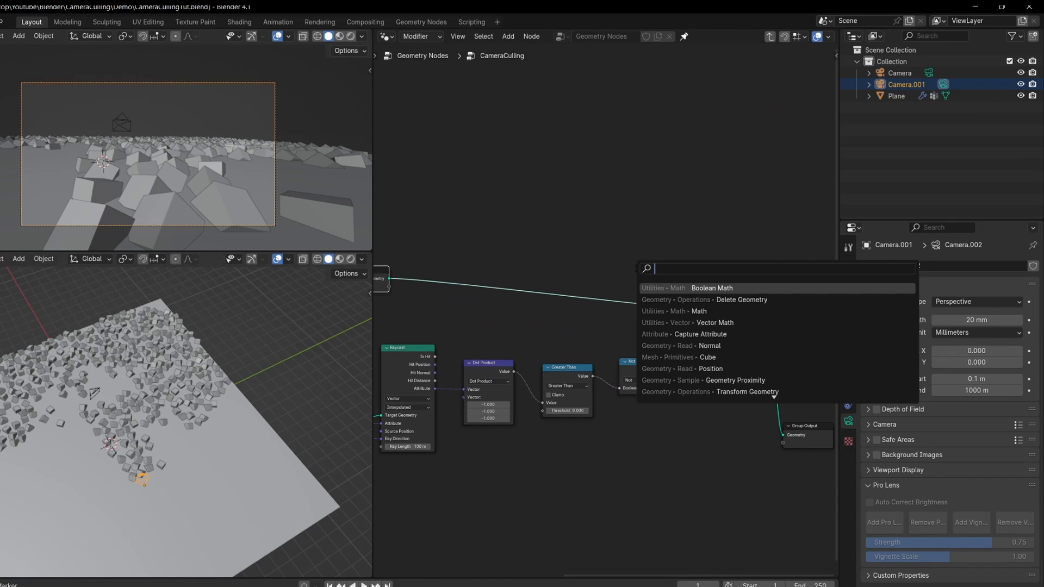
Add a Menu Switch inside the CameraCulling group and expose its mode choices on the group node
text(switch)
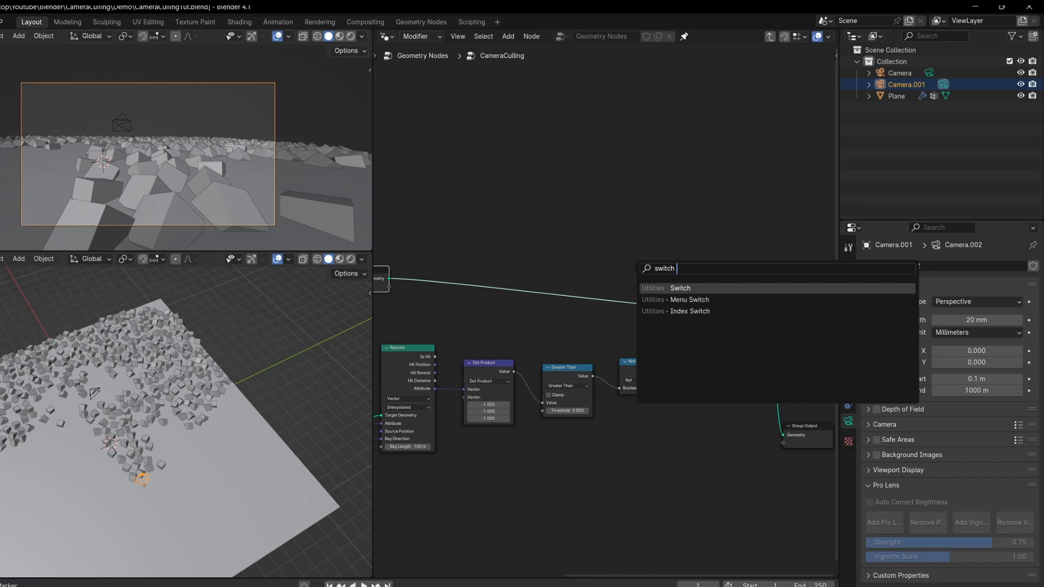
click(690, 300)
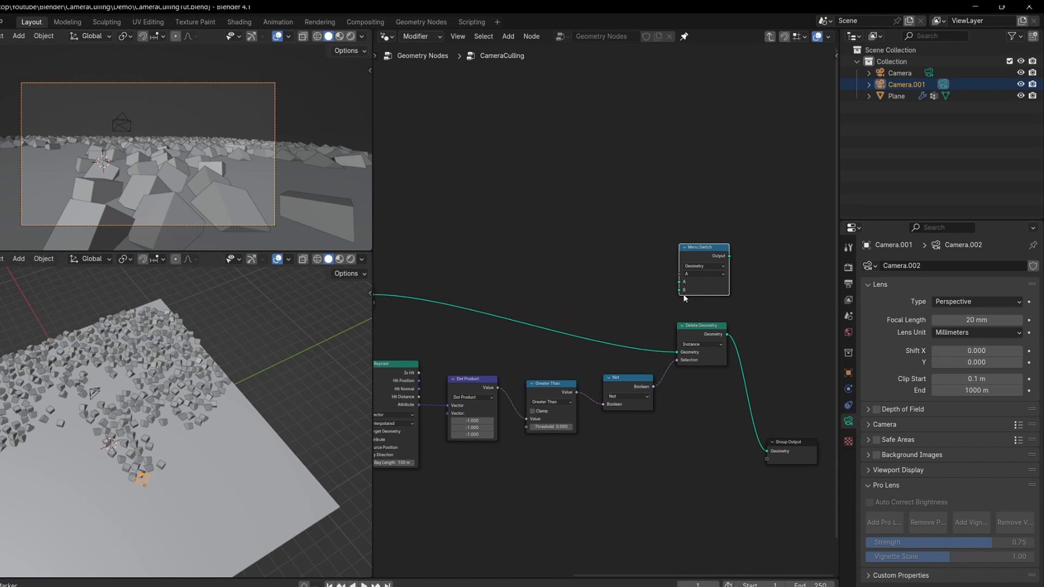
mouse_move(696, 301)
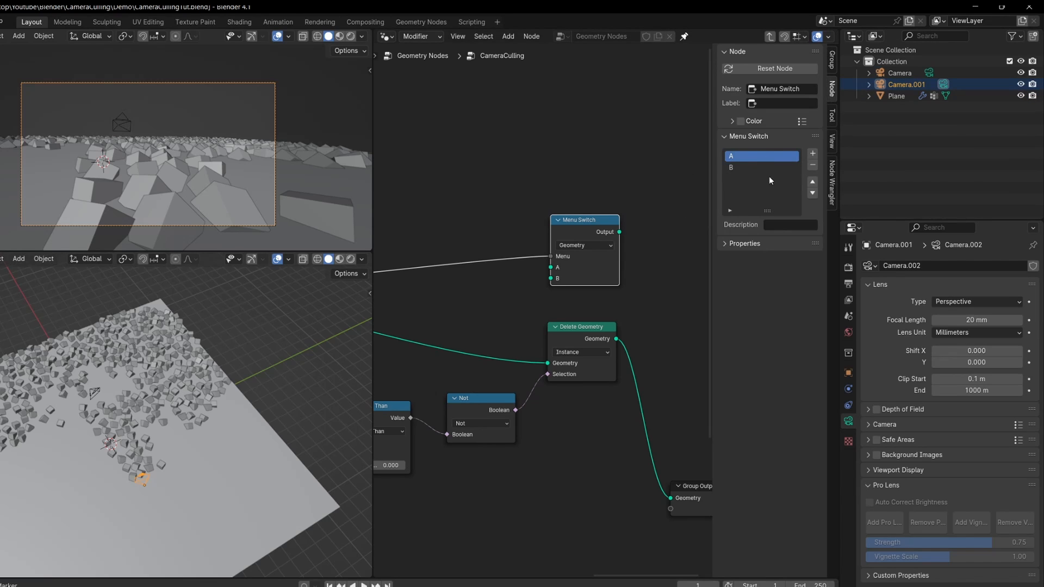
mouse_move(734, 185)
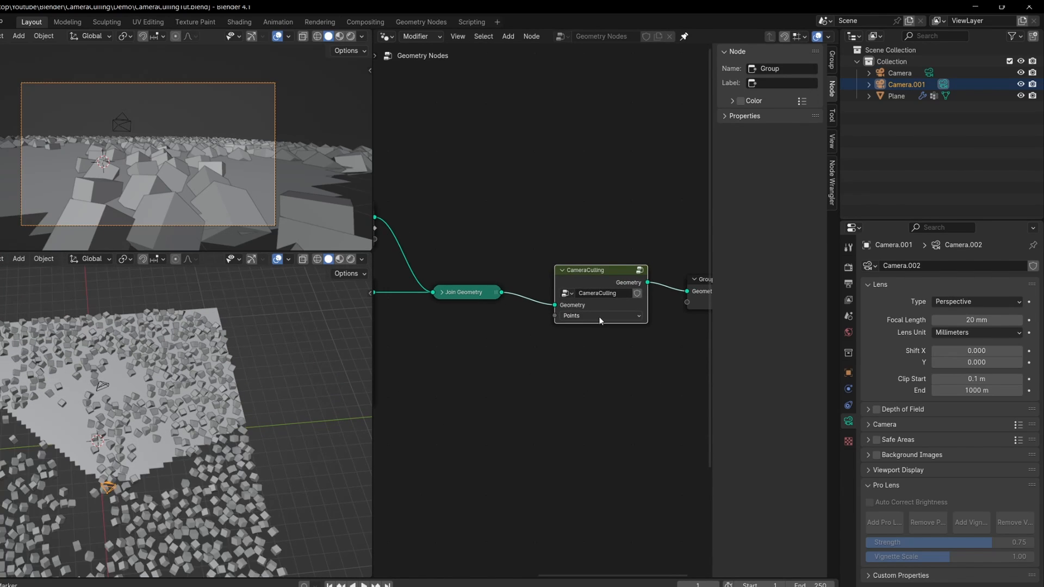
click(598, 315)
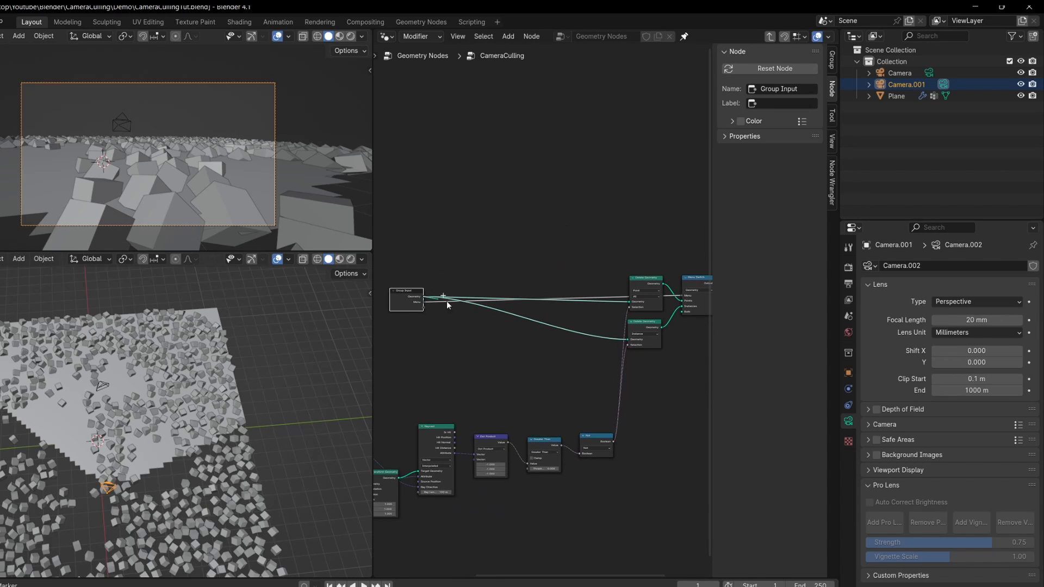
Add Separate Components and Join Geometry nodes so Mesh and Curve outputs feed the Join
text(sepe)
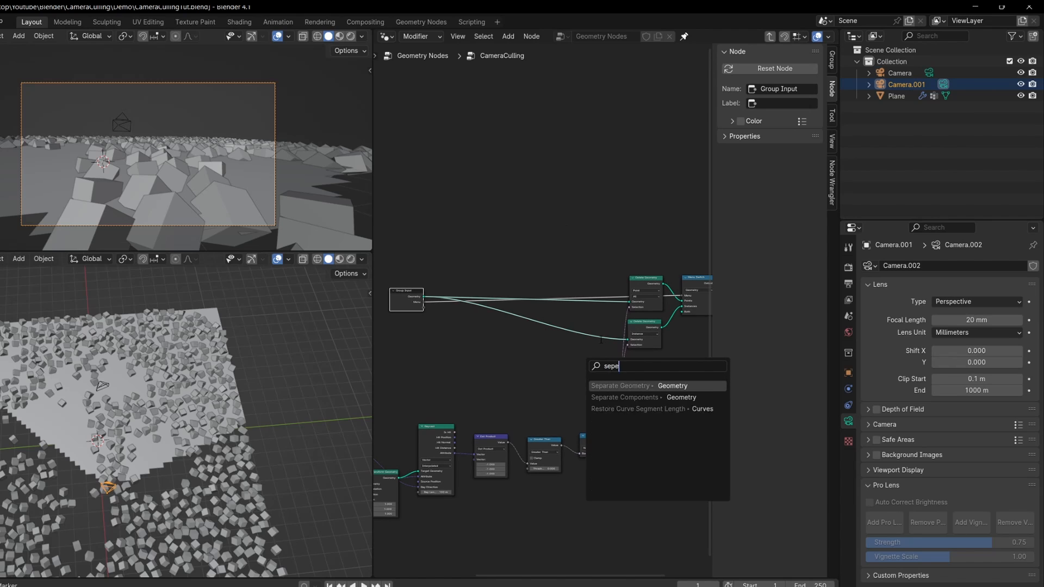
click(623, 397)
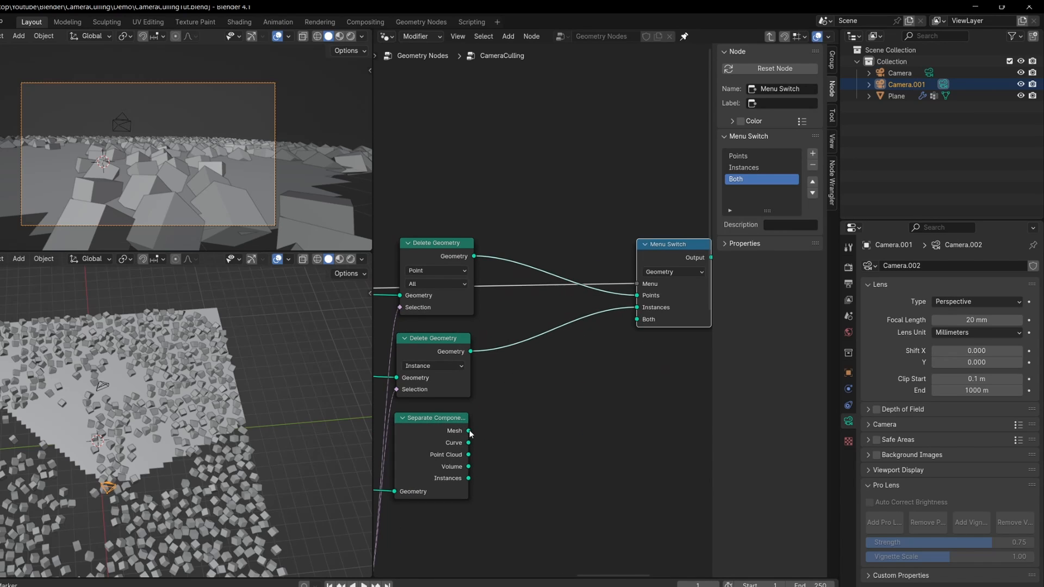
text(join)
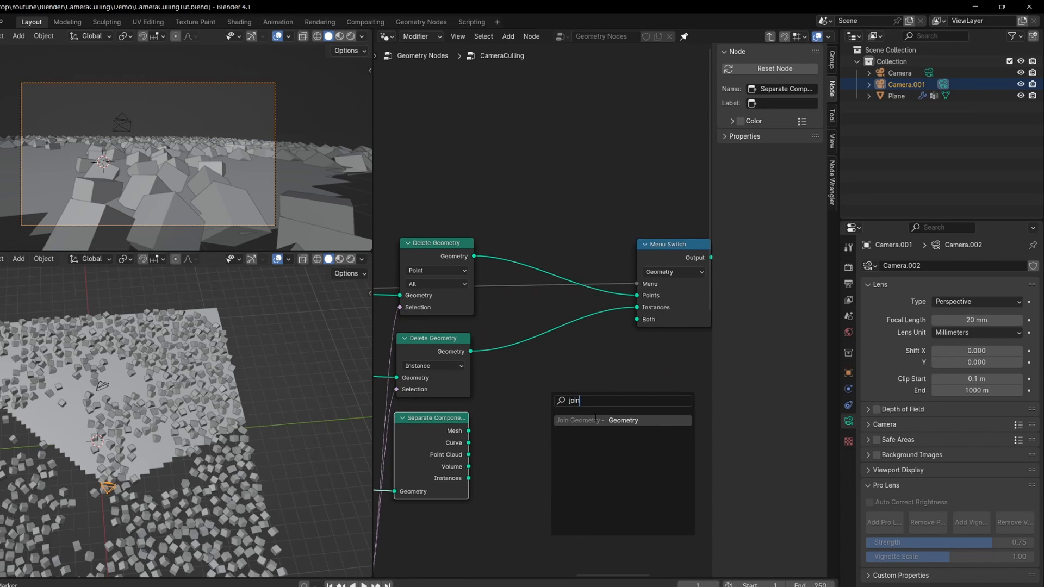
click(579, 420)
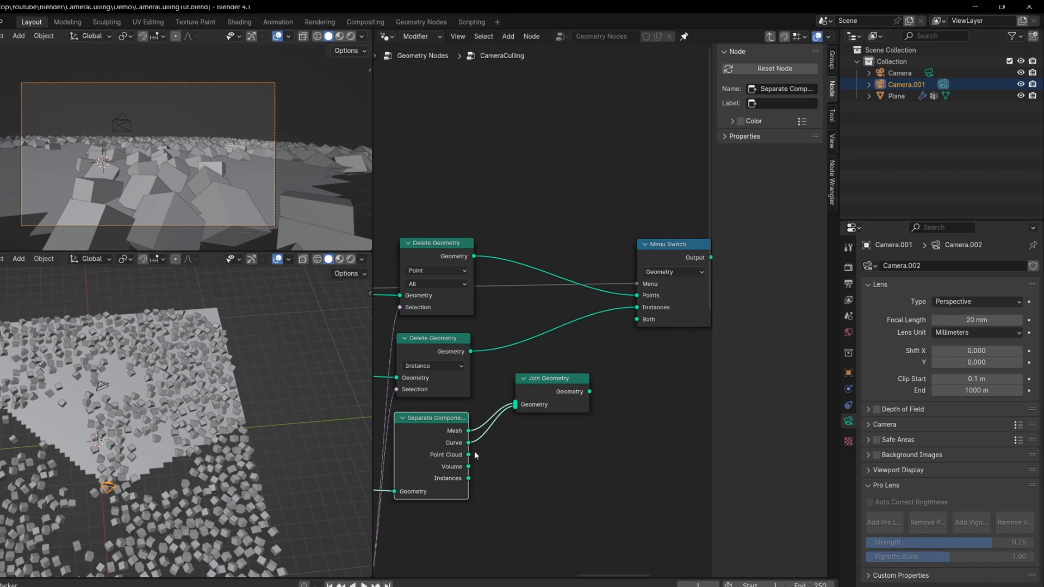